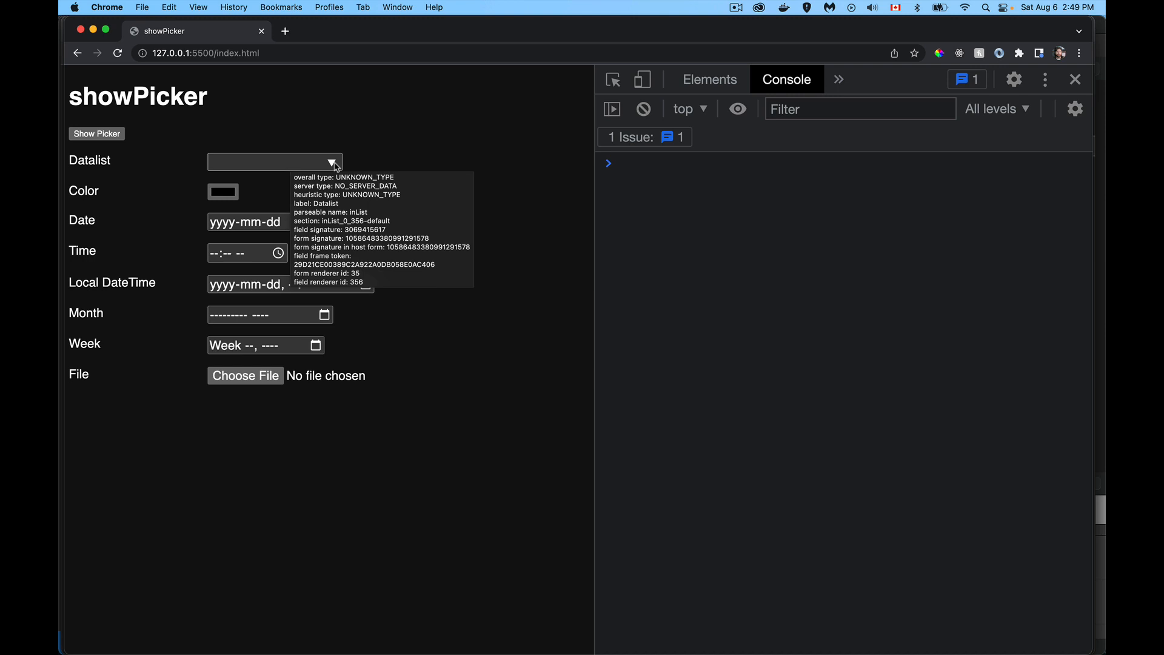
- Review the Datalist and remaining input elements in index.html, then move to main.js
left_click(274, 161)
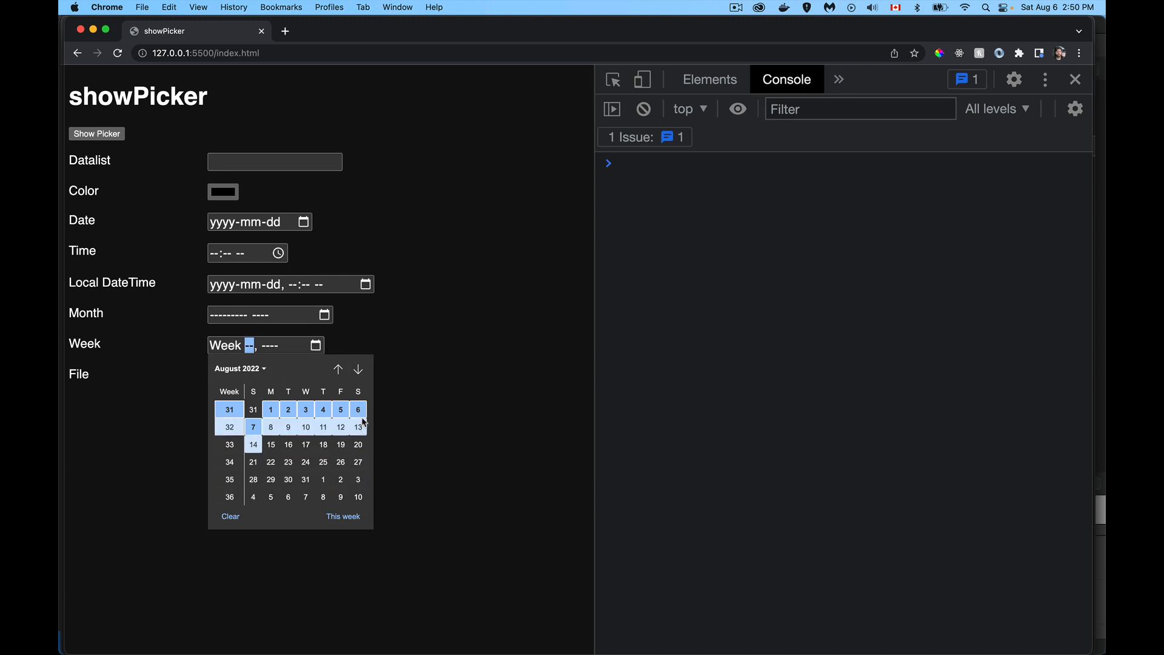
mouse_move(422, 392)
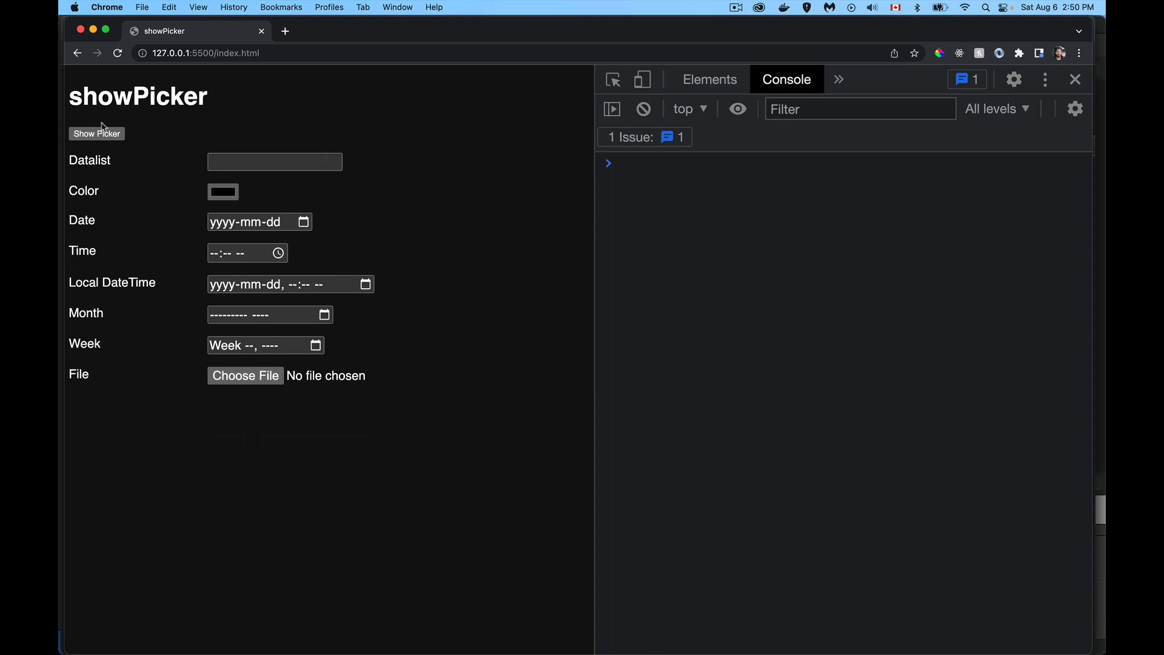
mouse_move(231, 97)
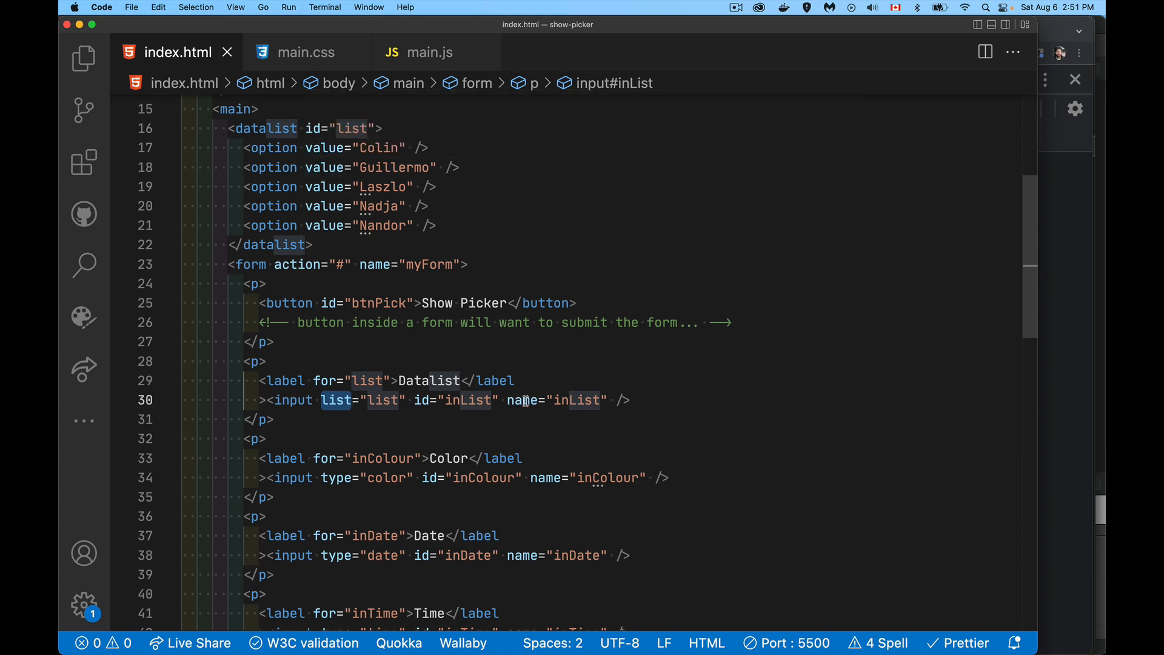
scroll("down", 3)
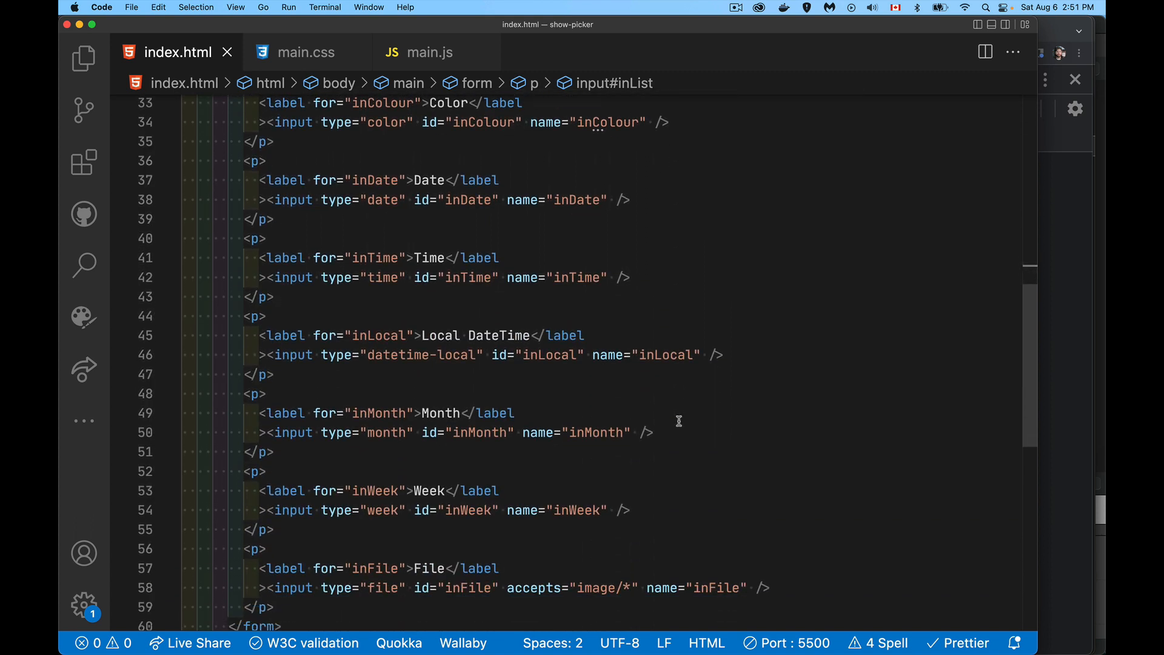
mouse_move(358, 190)
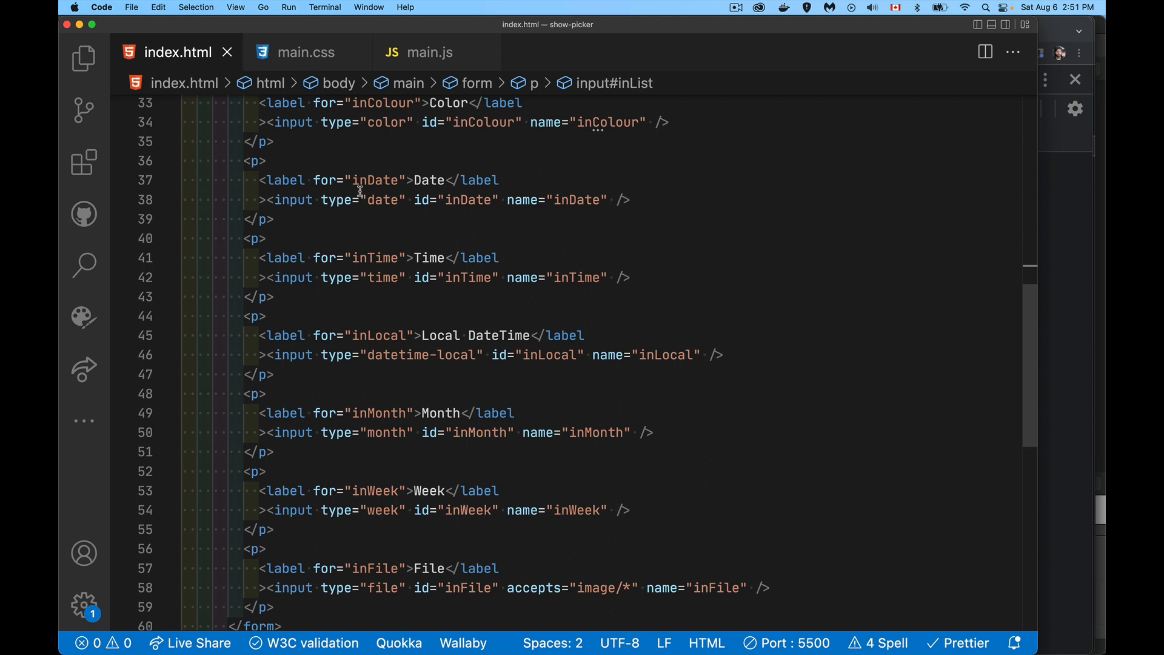
mouse_move(399, 371)
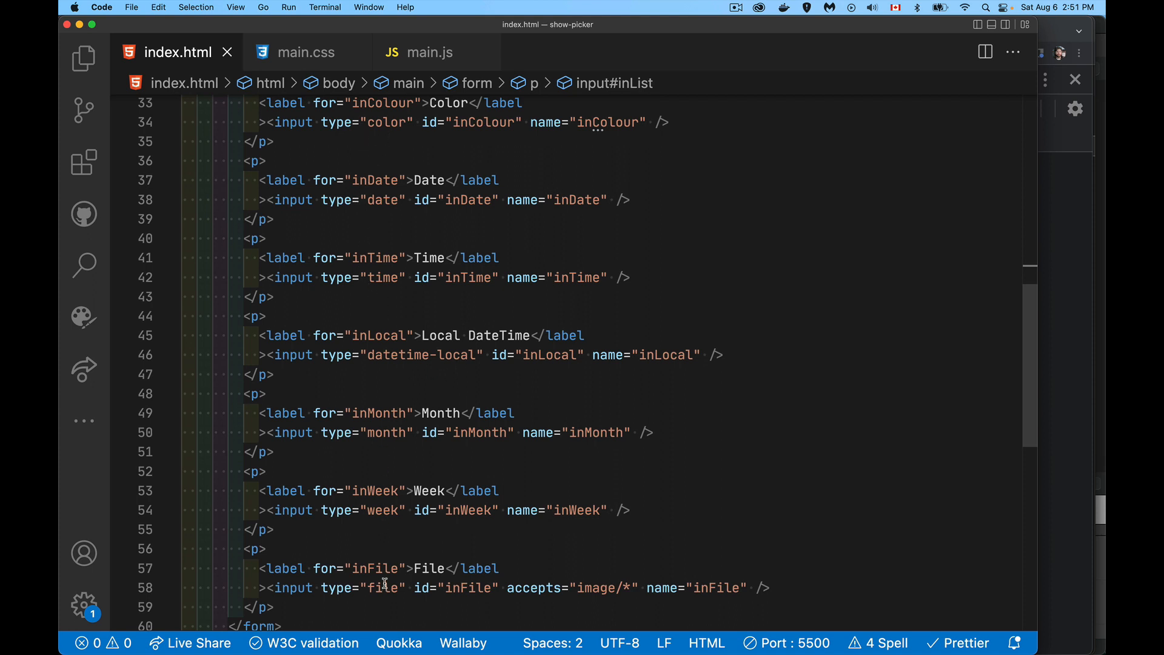
mouse_move(412, 52)
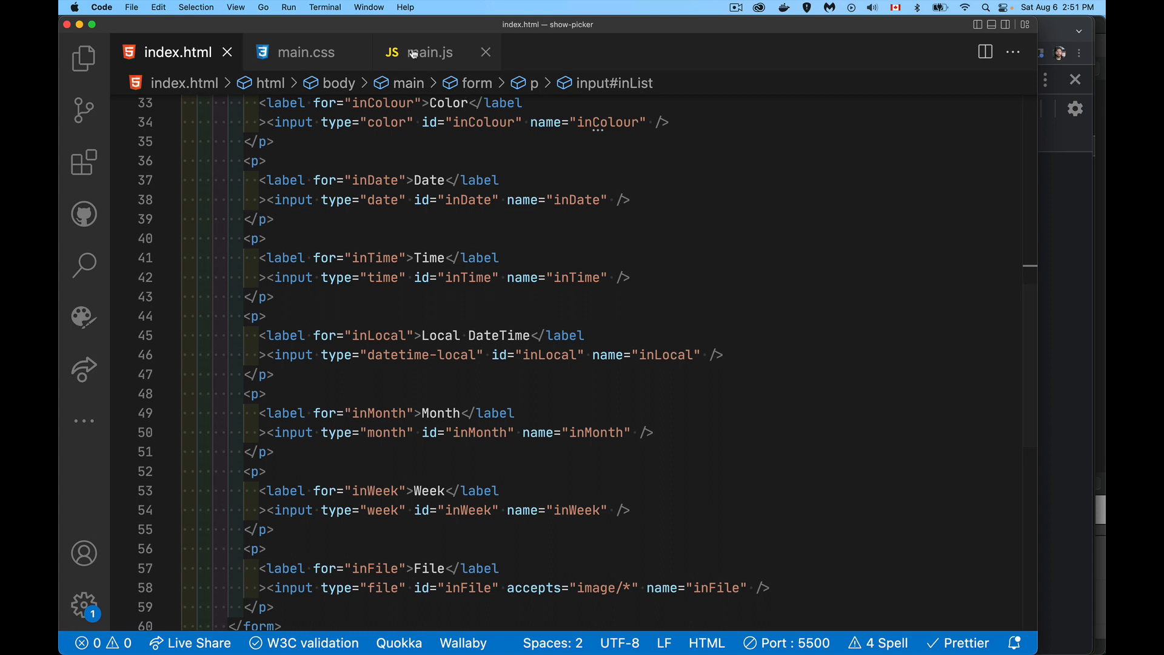
left_click(421, 52)
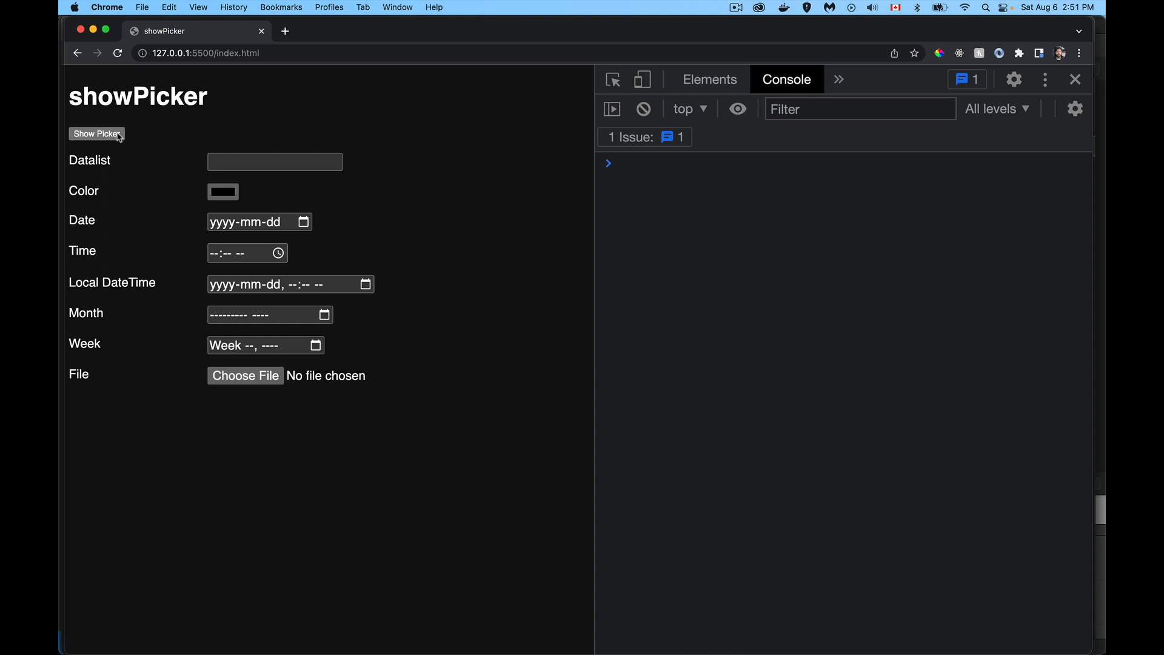
mouse_move(448, 284)
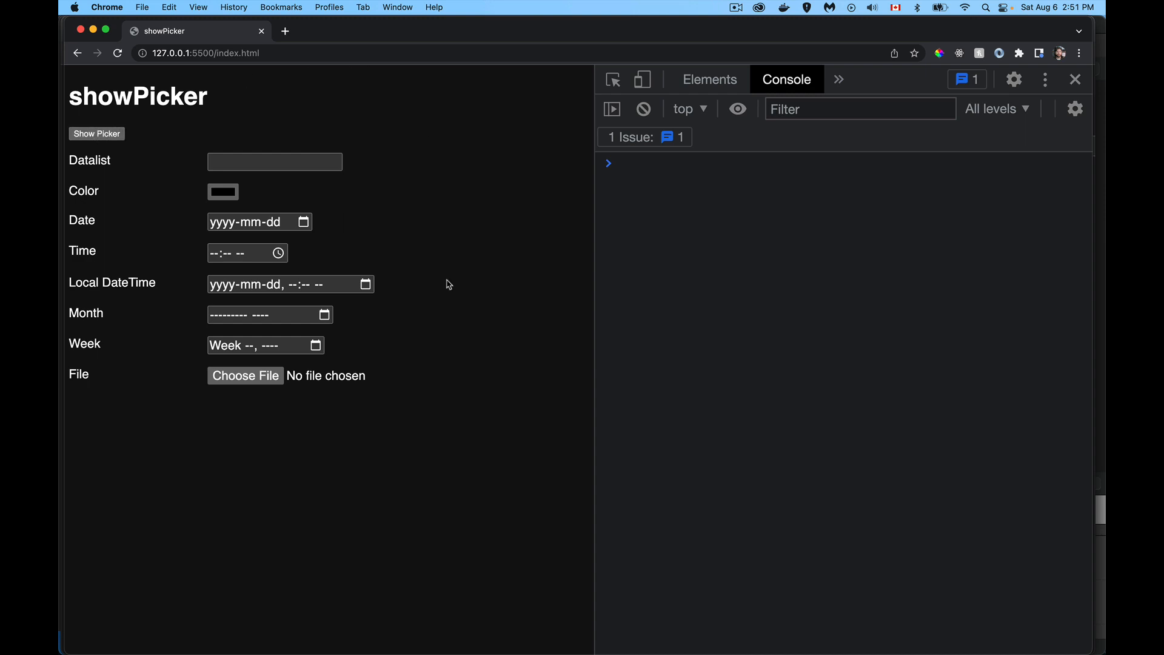
mouse_move(379, 497)
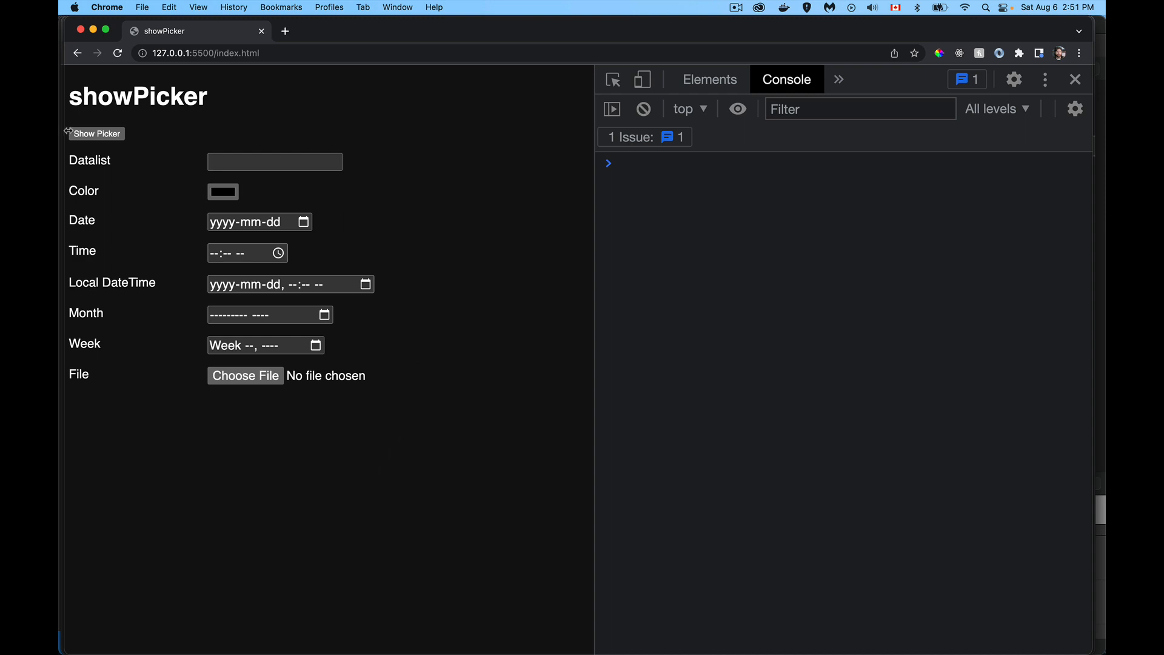
mouse_move(97, 133)
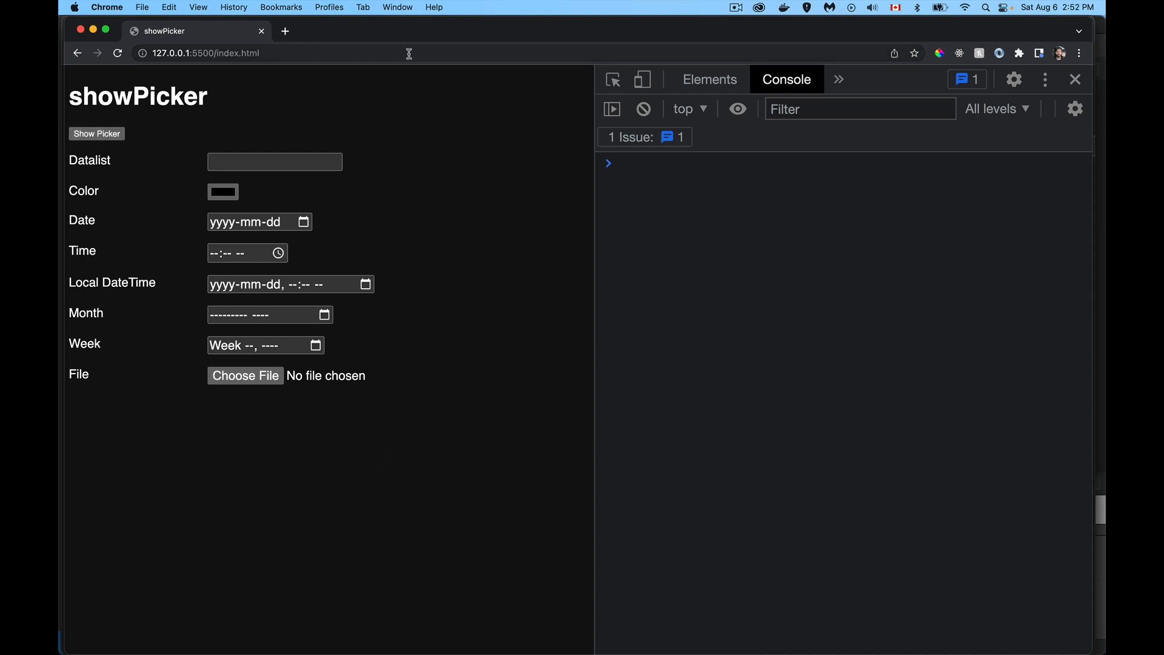
- Inspect the page address carrying the empty form fields as query parameters
left_click(97, 133)
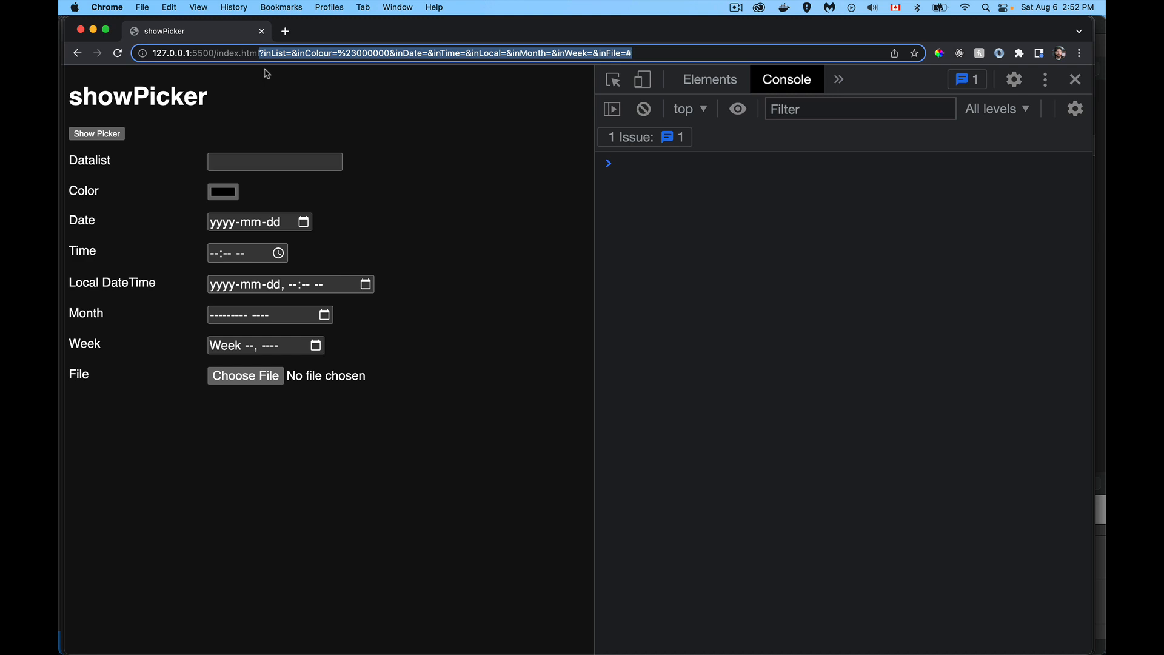
mouse_move(266, 71)
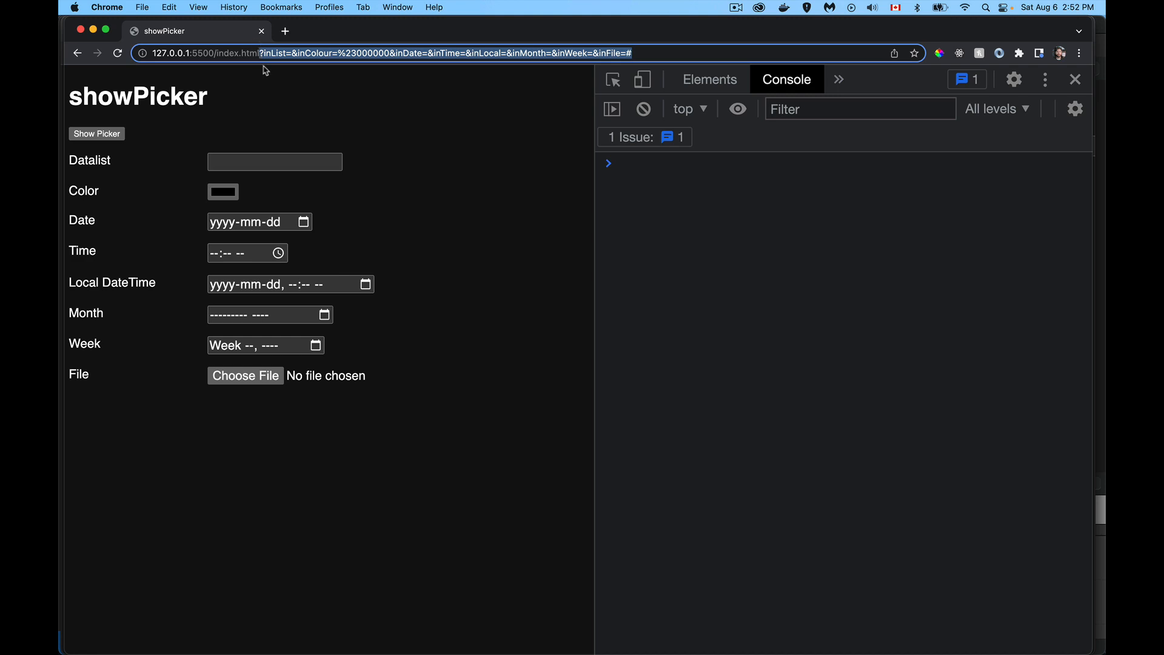
mouse_move(409, 134)
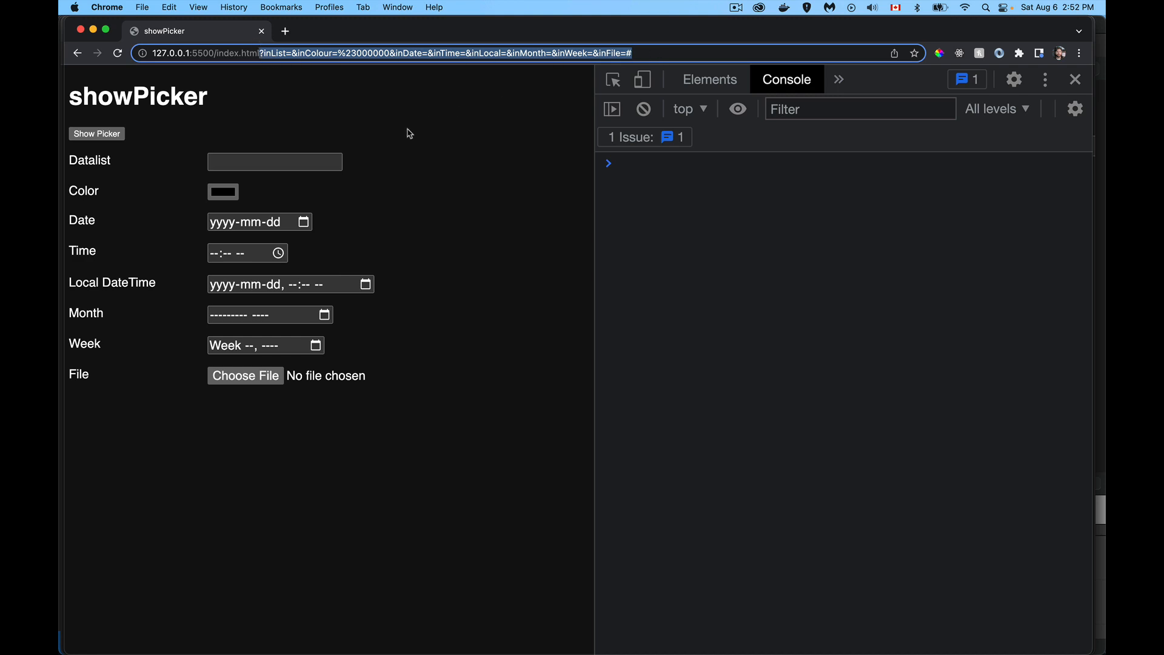
mouse_move(404, 206)
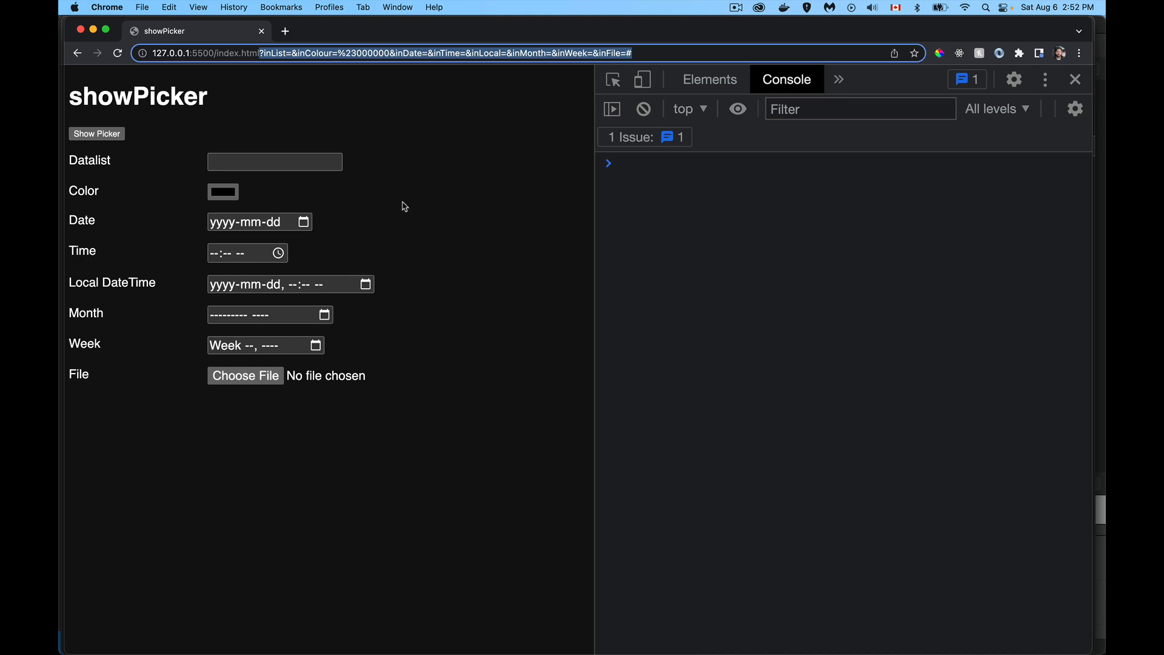
mouse_move(643, 186)
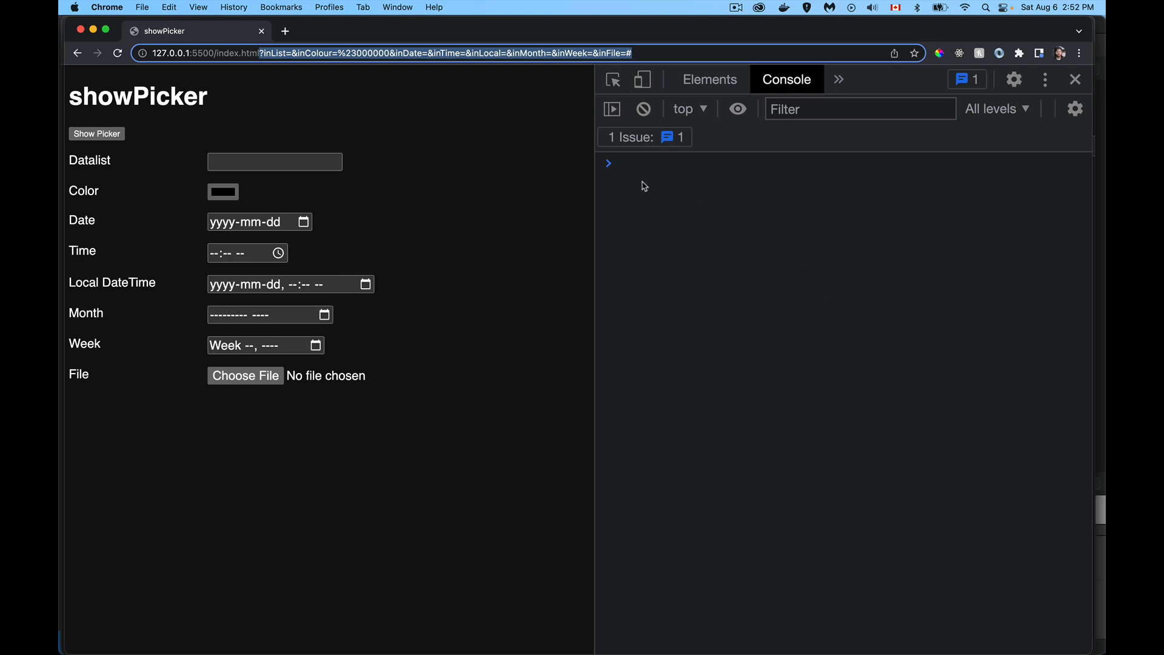
mouse_move(759, 212)
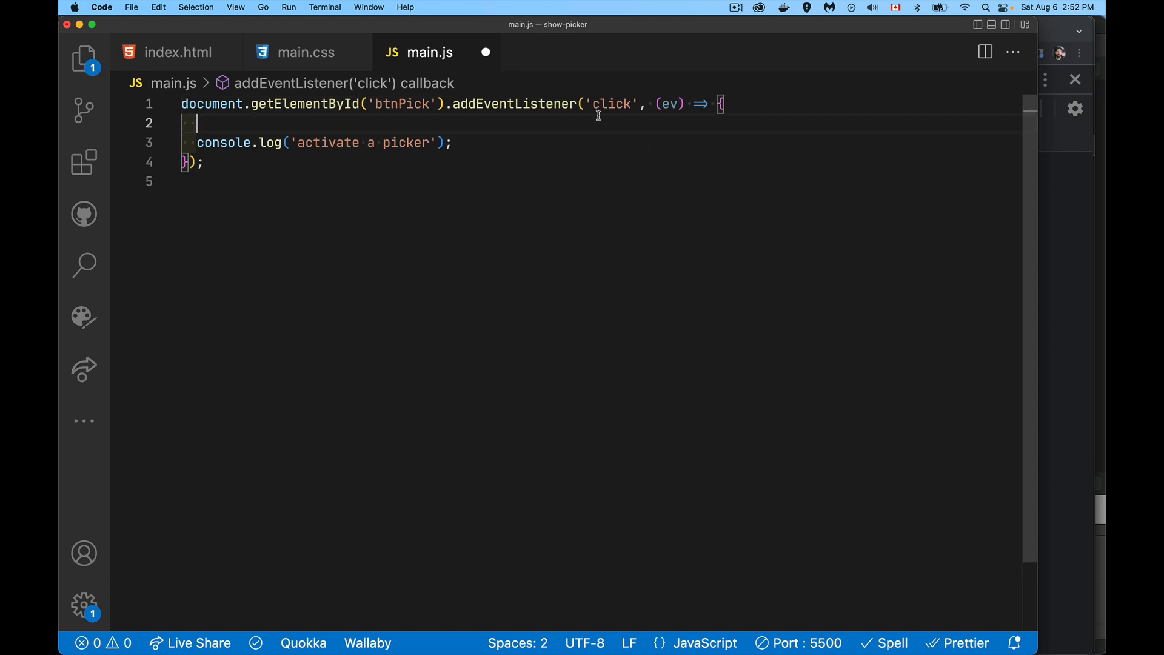
- Add ev.preventDefault(); to the click handler and confirm the button logs 'activate a picker'
type("ev")
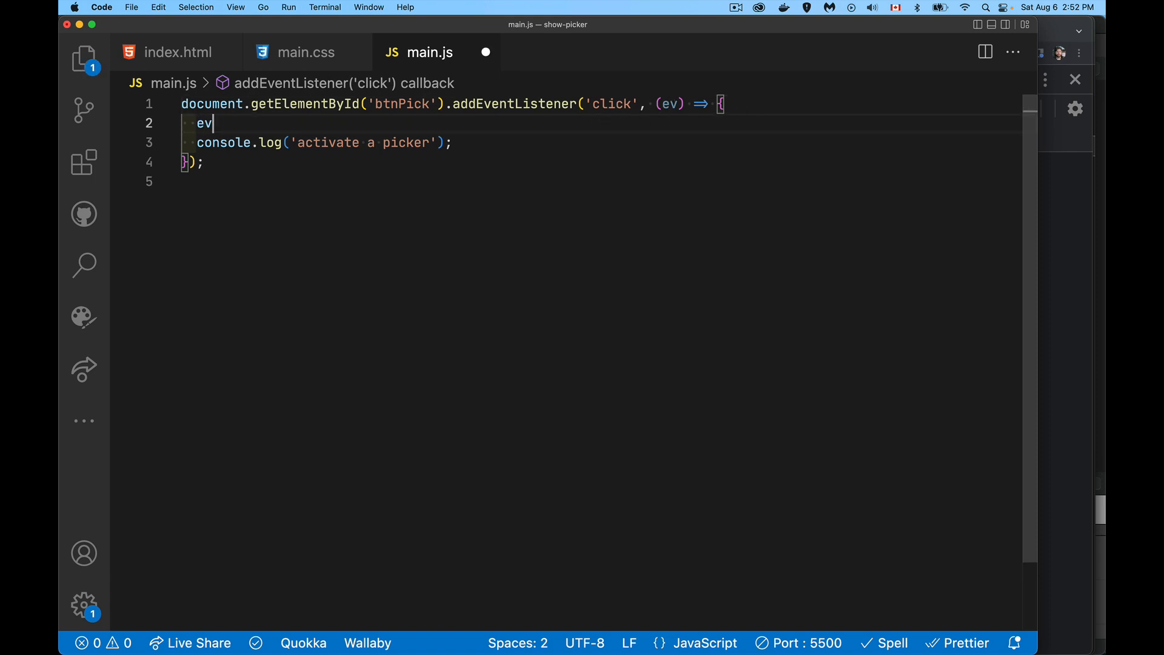
type(".preventDefault")
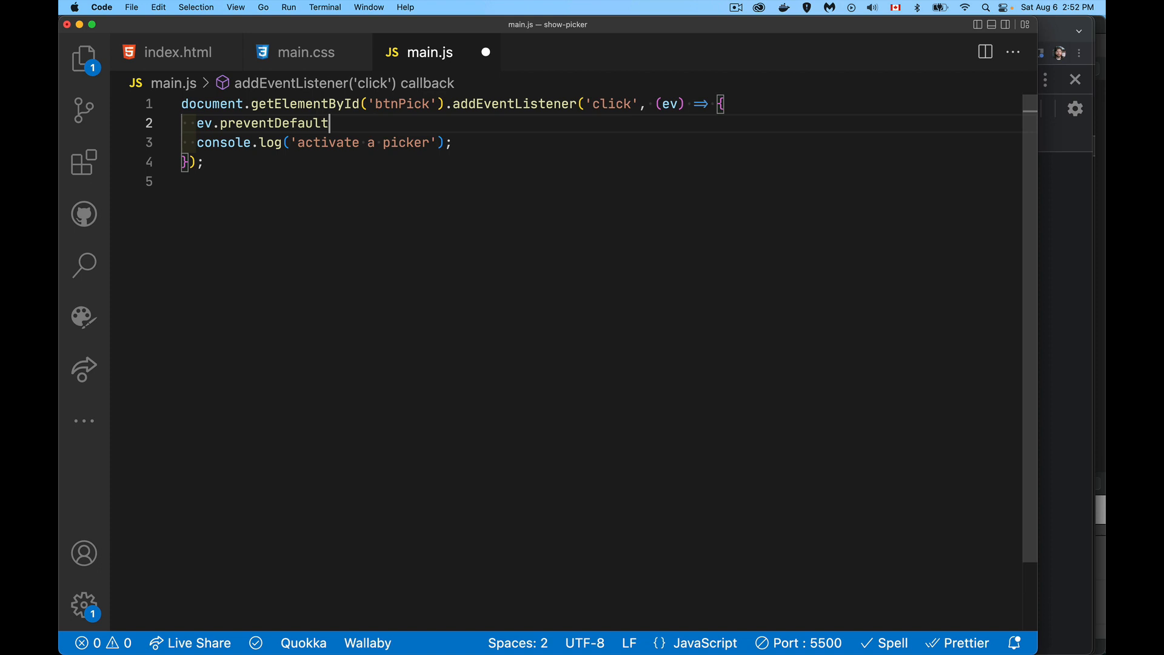
type("();")
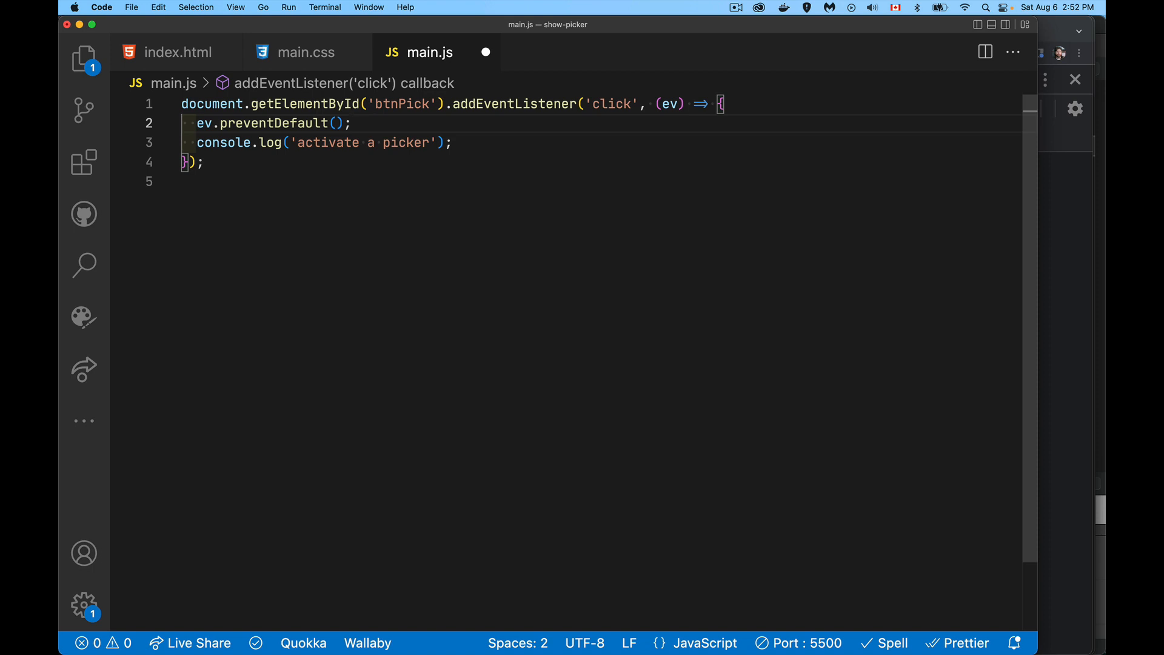
mouse_move(474, 145)
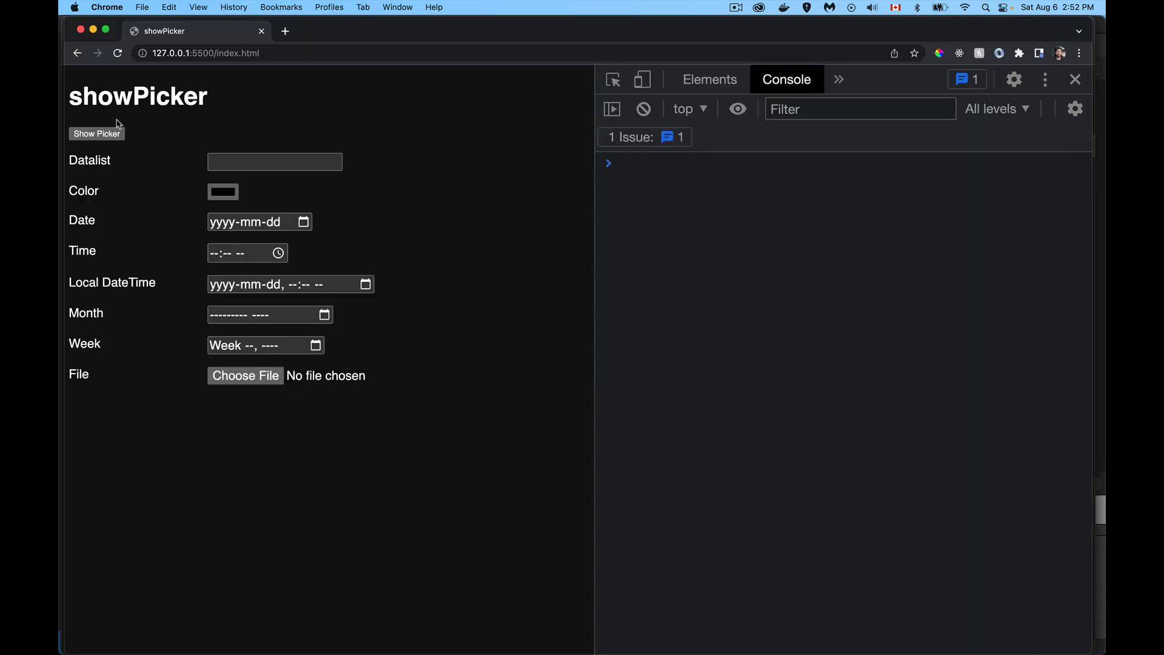
left_click(97, 133)
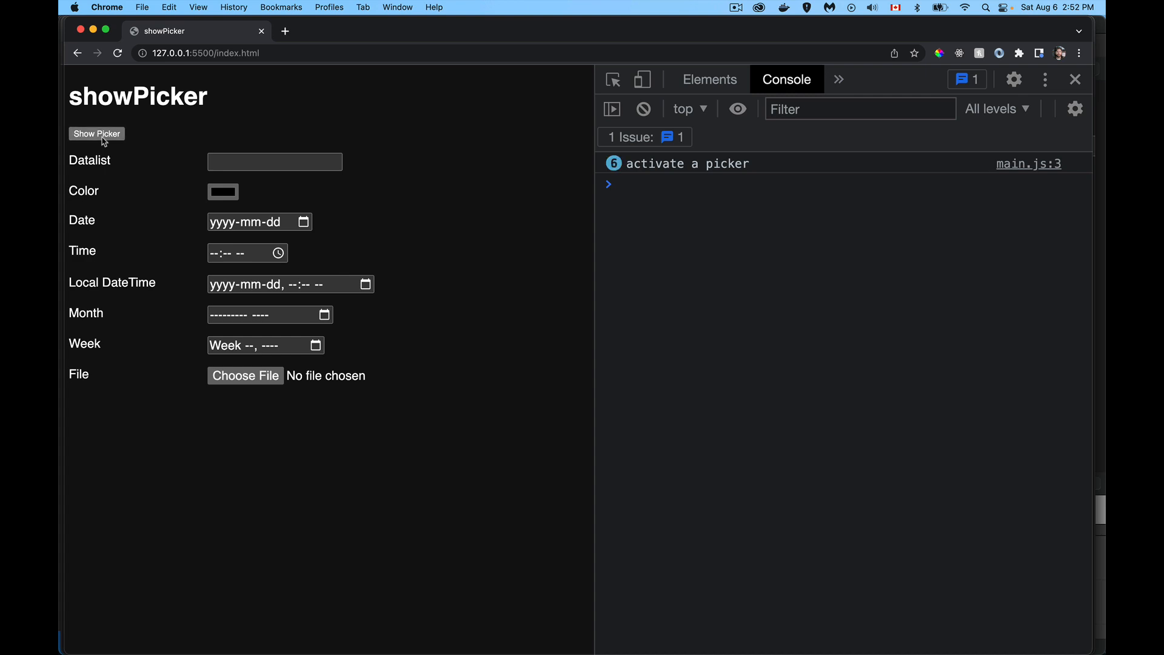
left_click(97, 134)
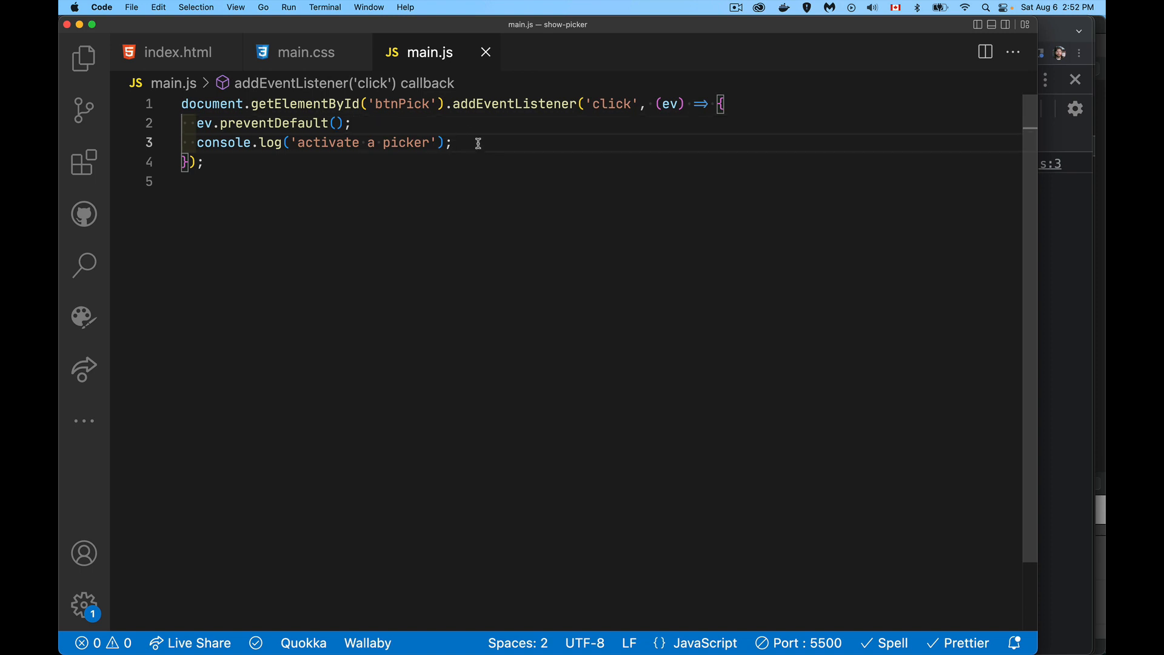
- Log 'yes' if 'showPicker' in HTMLInputElement.prototype, else 'no', leaving room for code
key("enter")
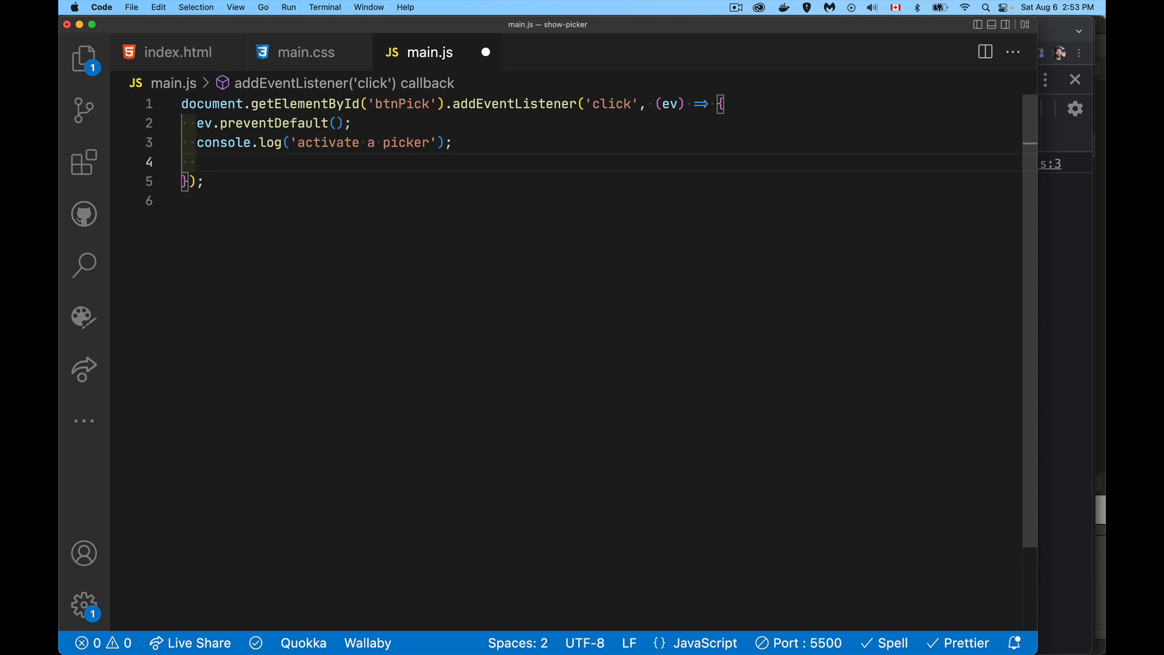
type("if('')")
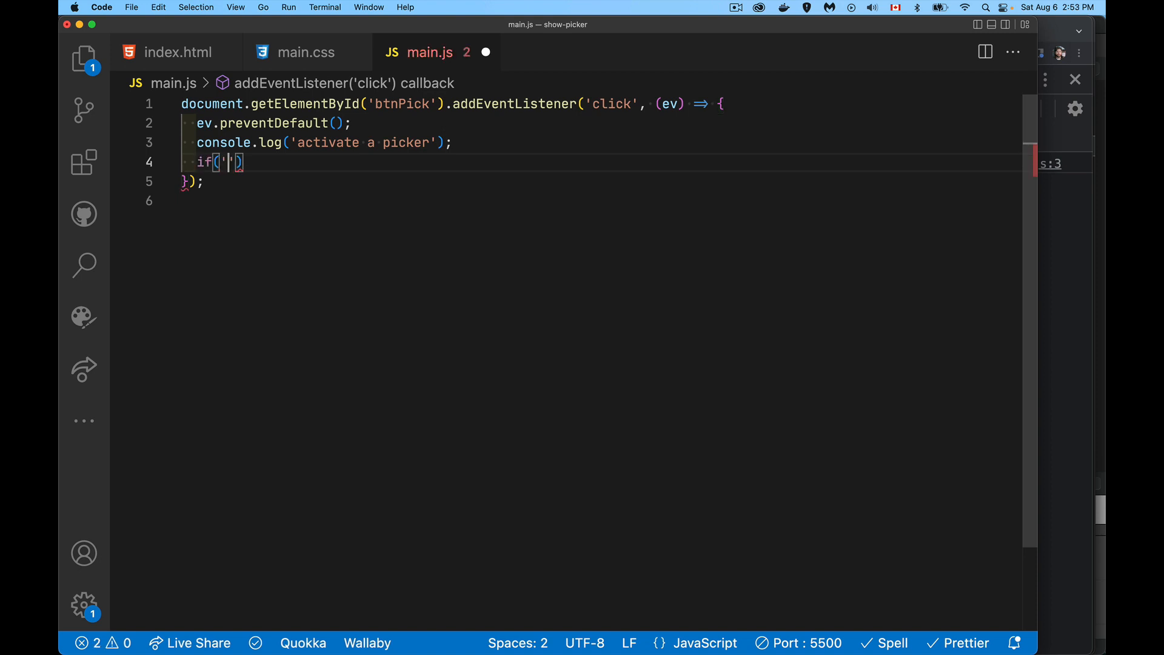
type("show")
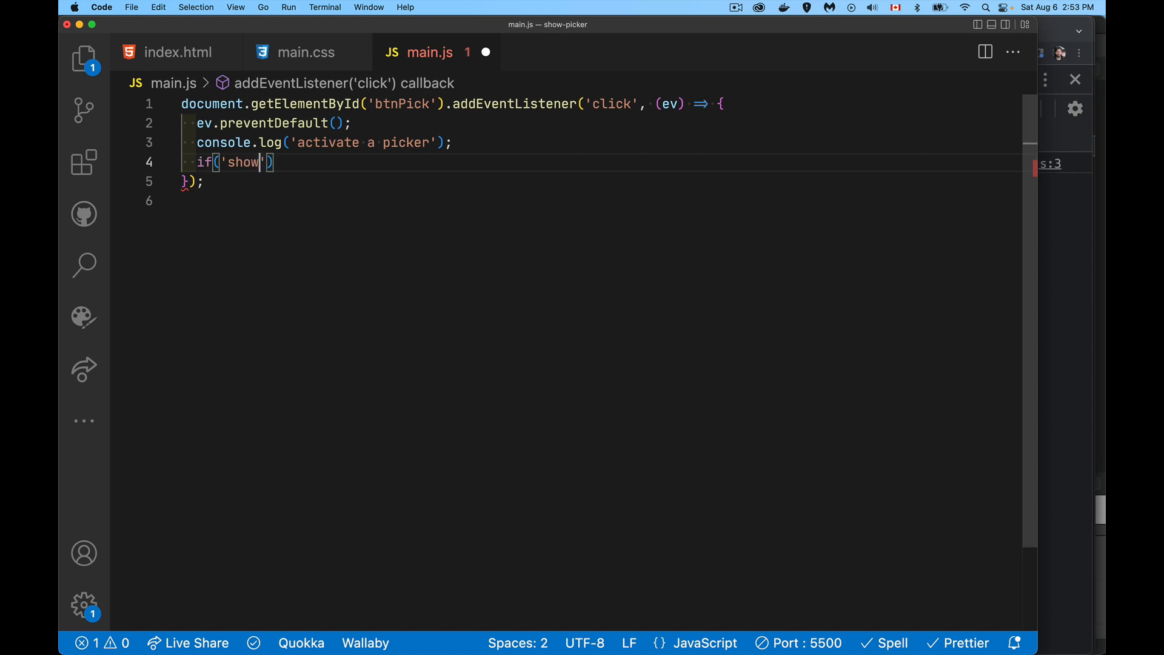
type("Picker")
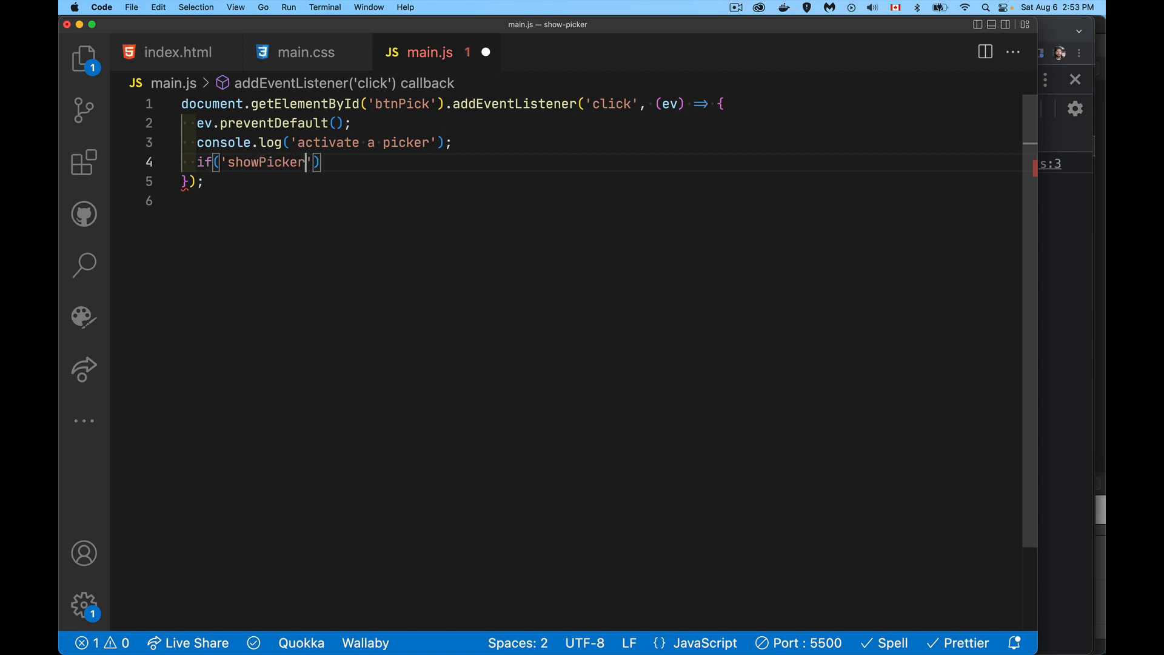
type("in")
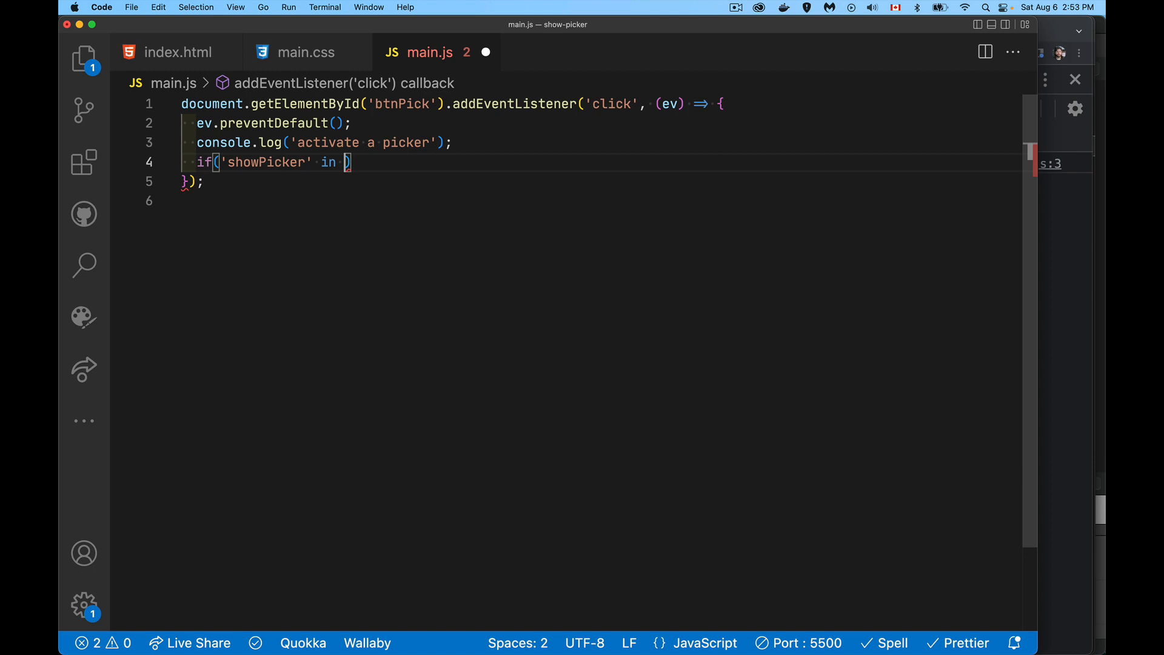
type("HTMLInputElement.prototype")
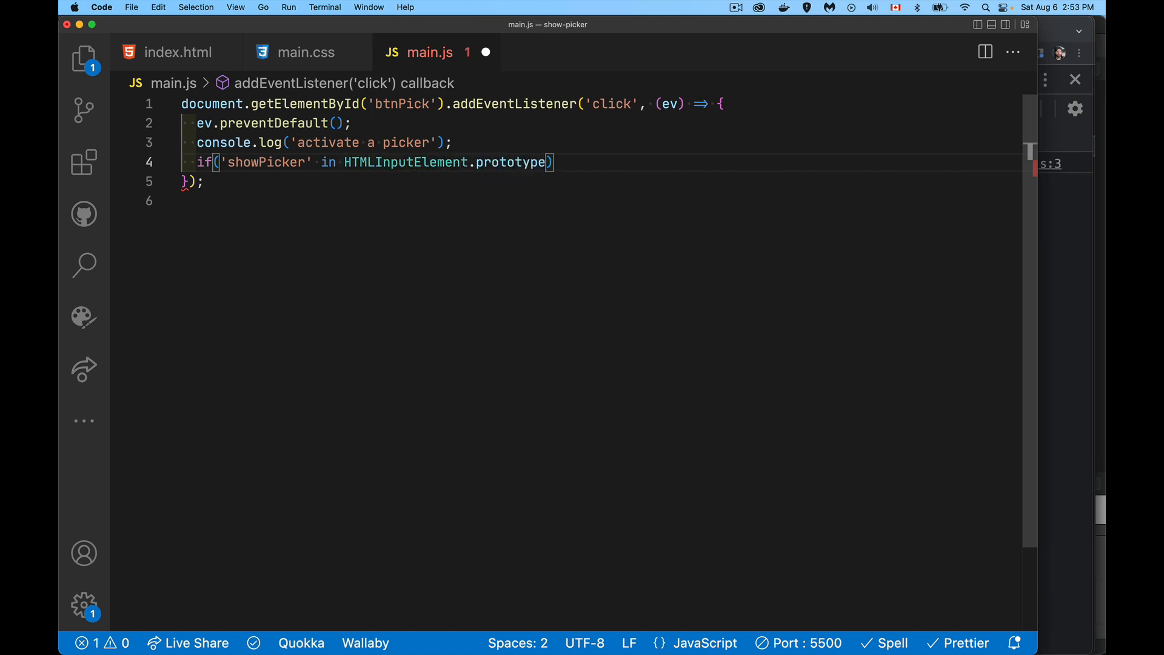
type("{")
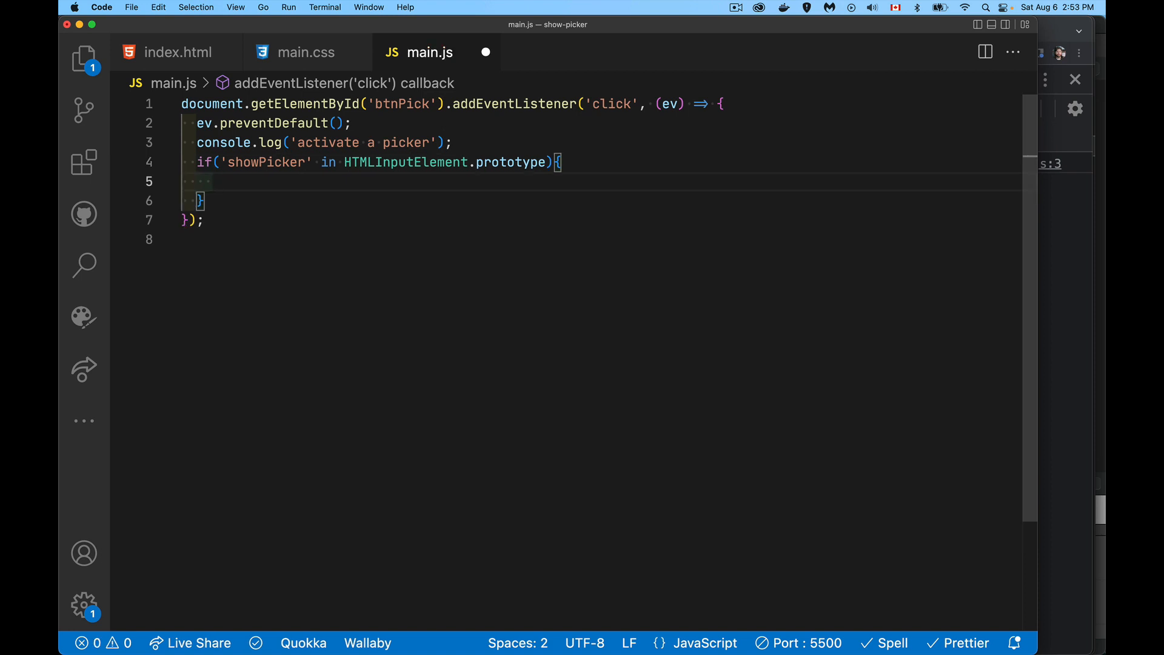
type("console.log(")
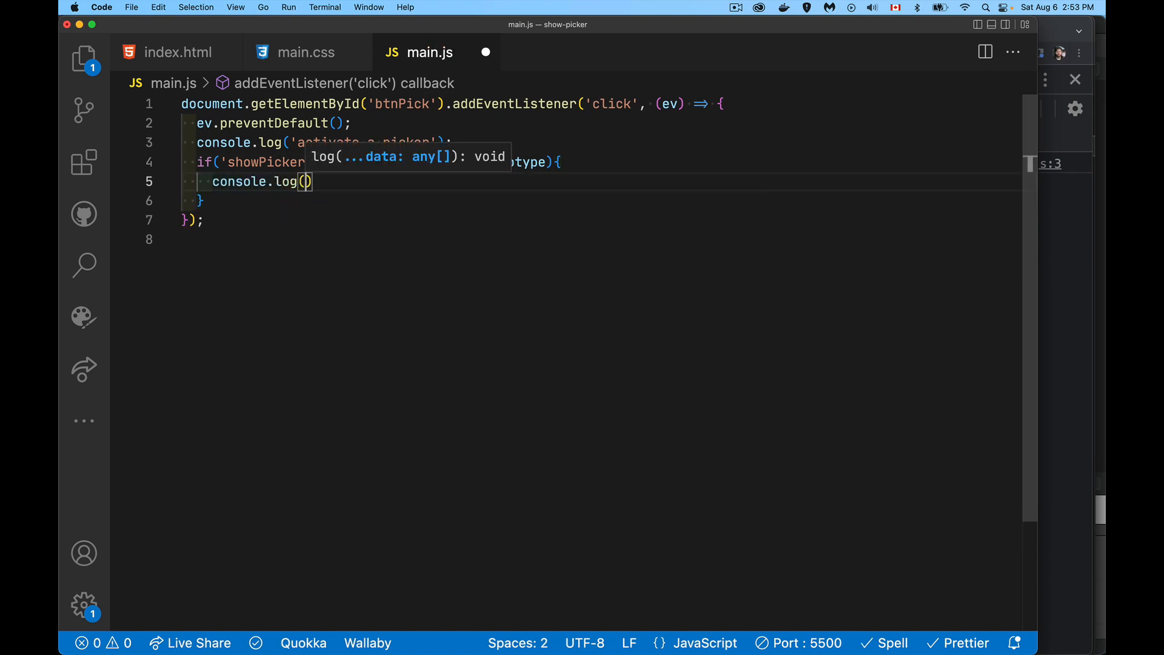
type("'yes'")
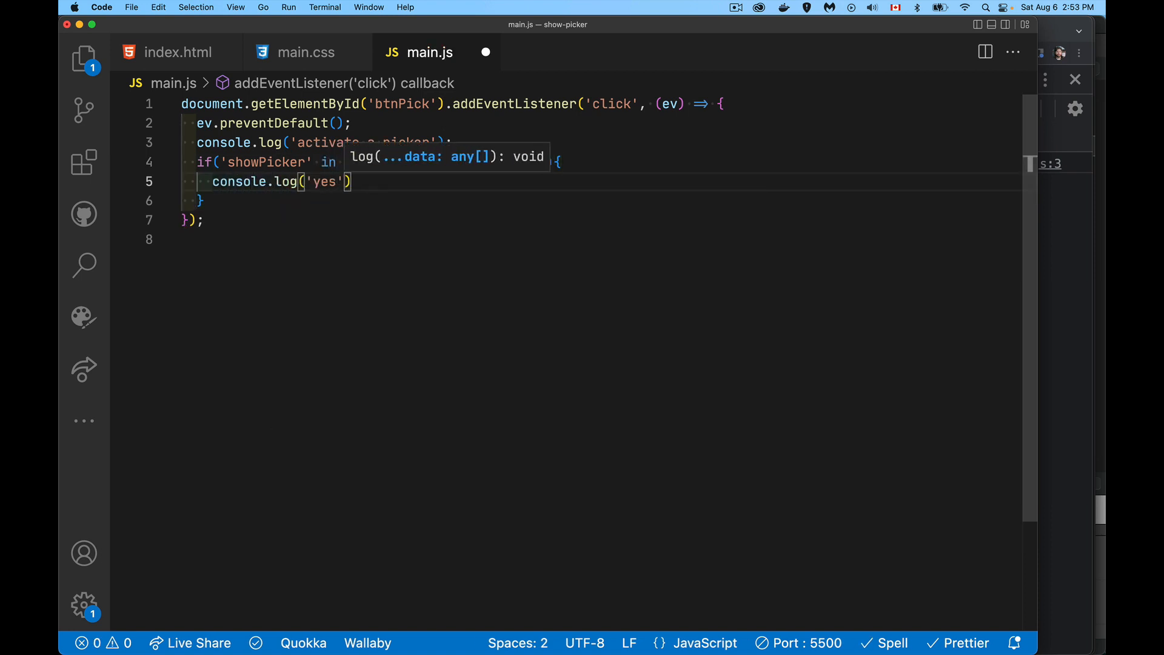
type("else{")
type("console.log('no');")
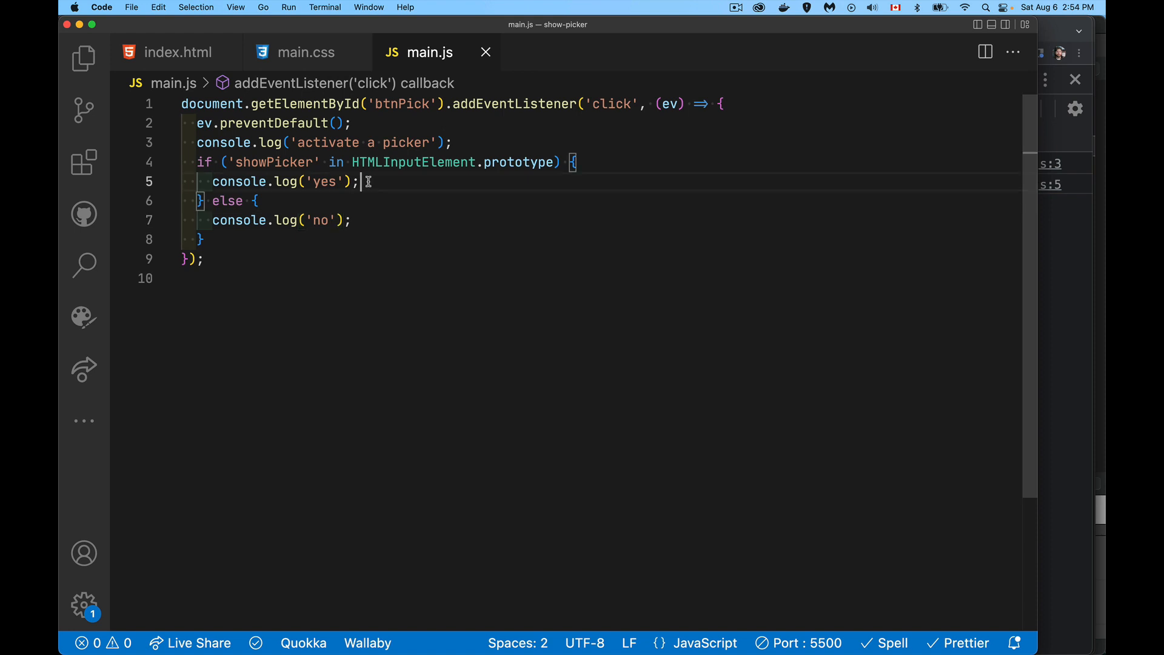
key("Enter")
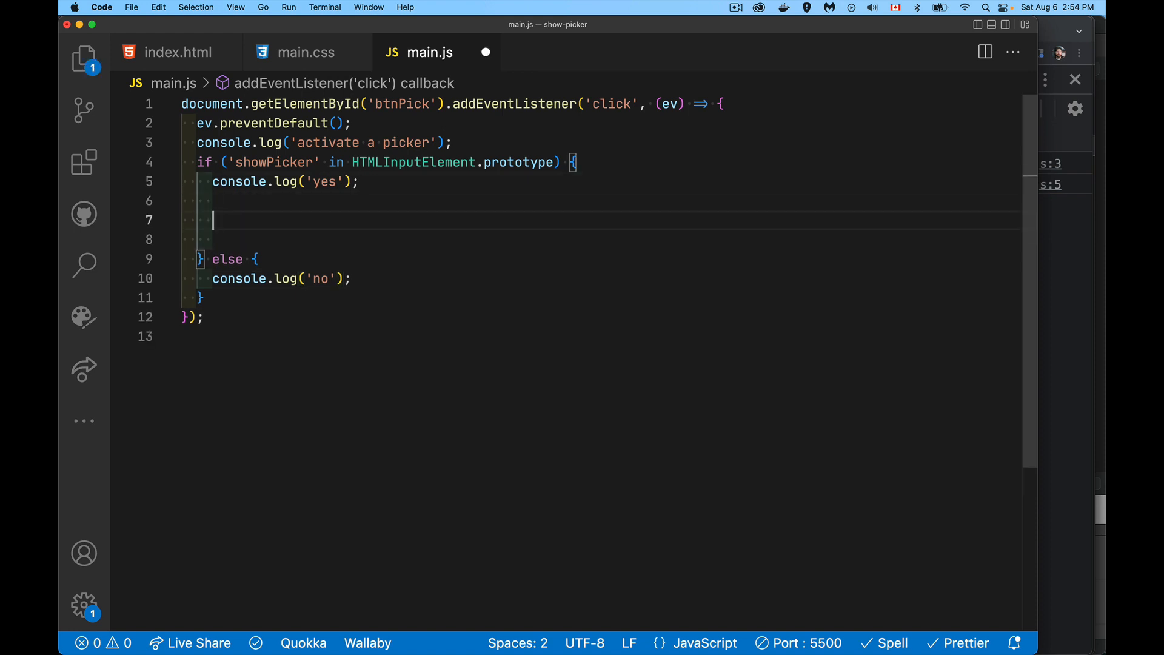
- Write try{ }catch(err){ switch(err.type){ case inside the showPicker branch
type("try{")
type("}c")
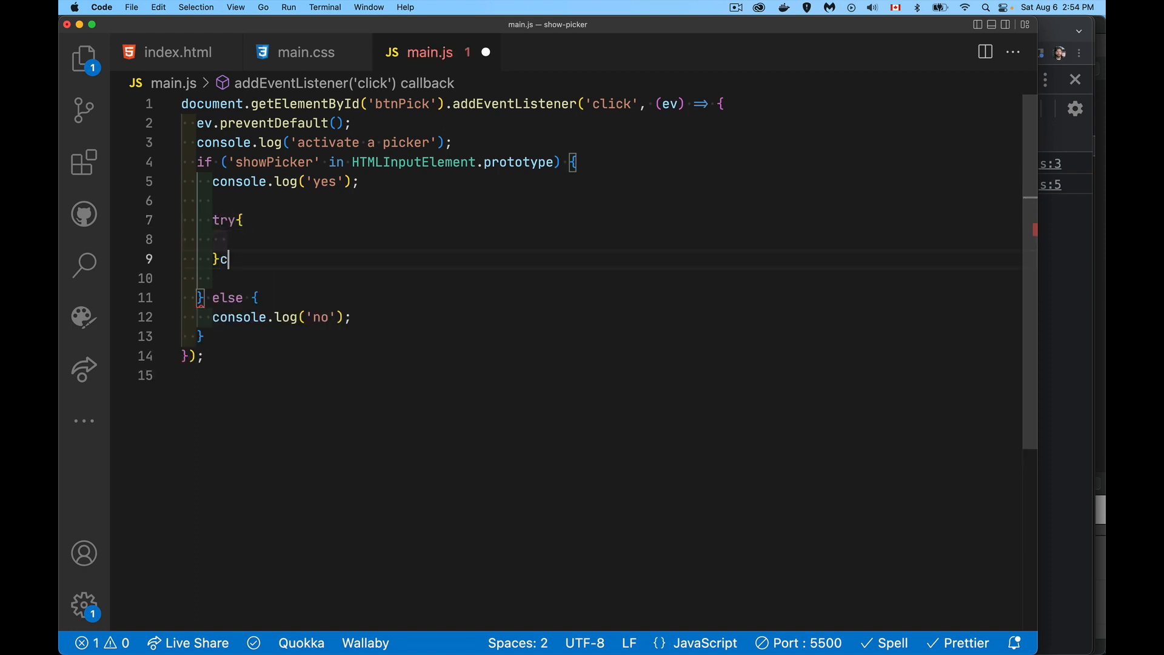
type("atch()")
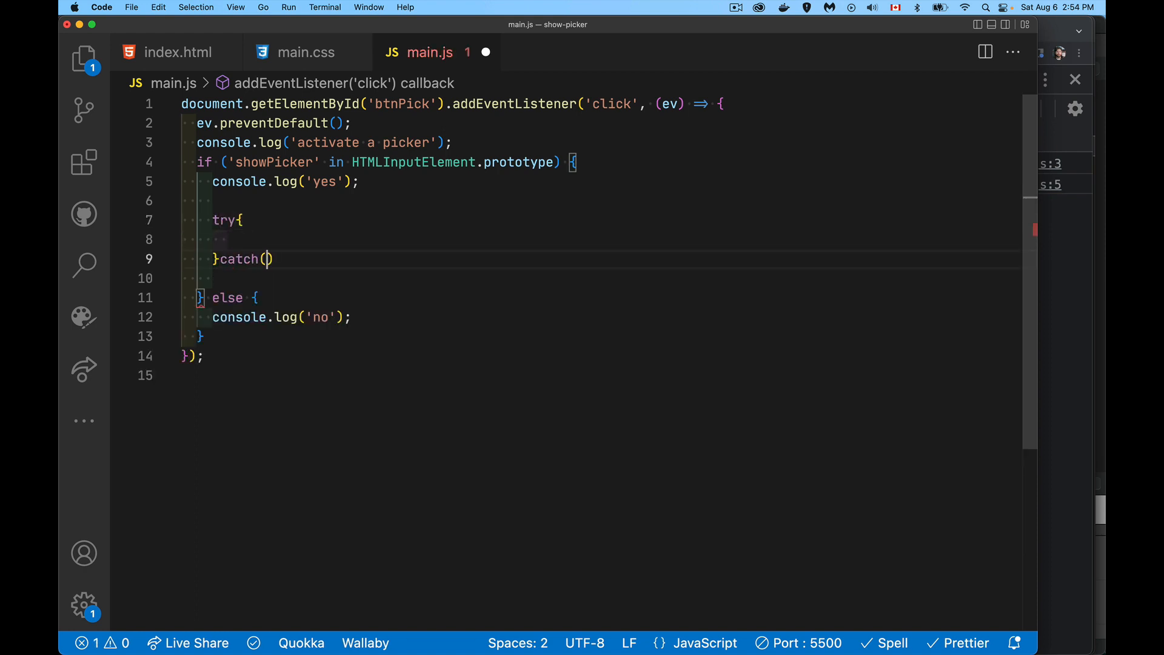
type("{")
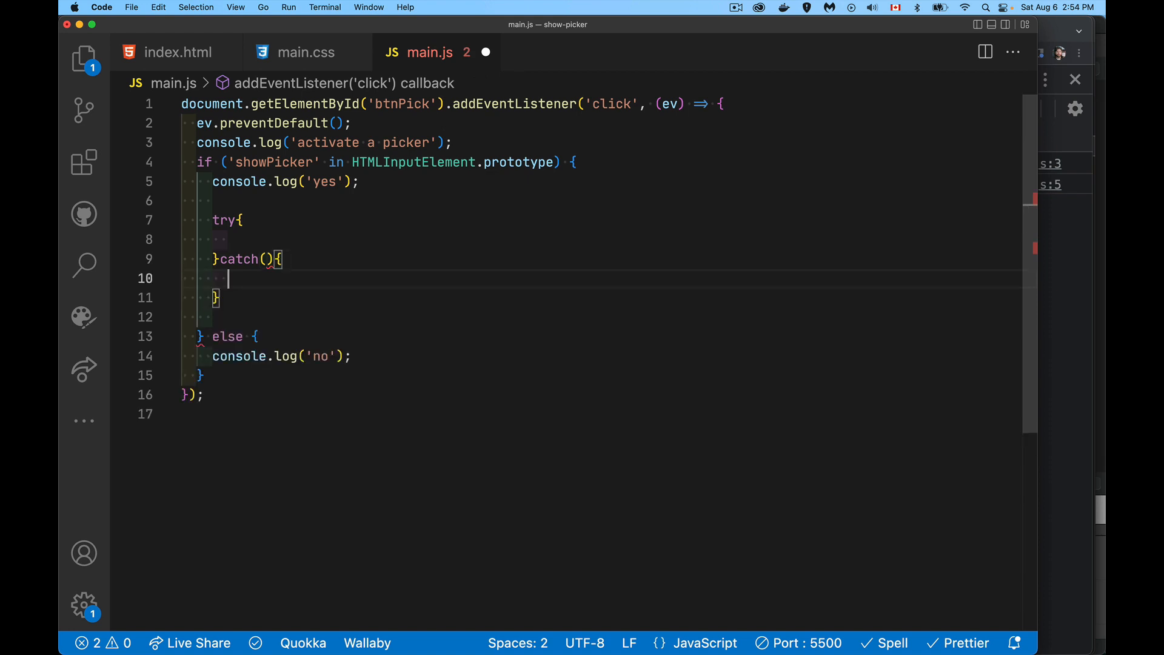
type("err")
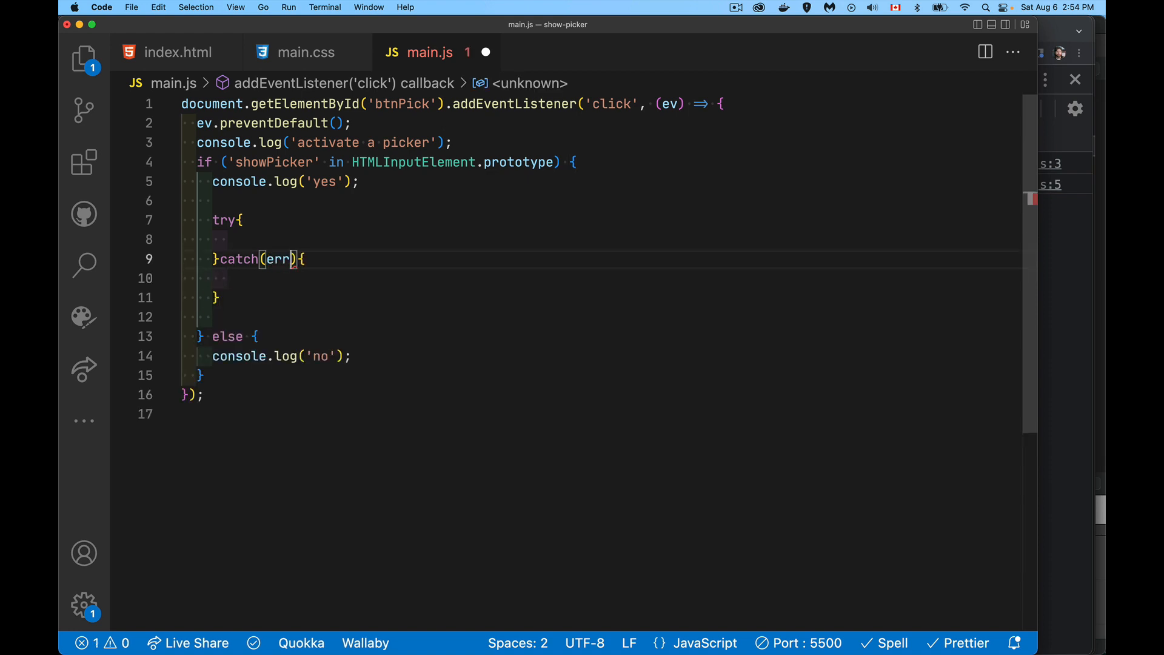
type("s")
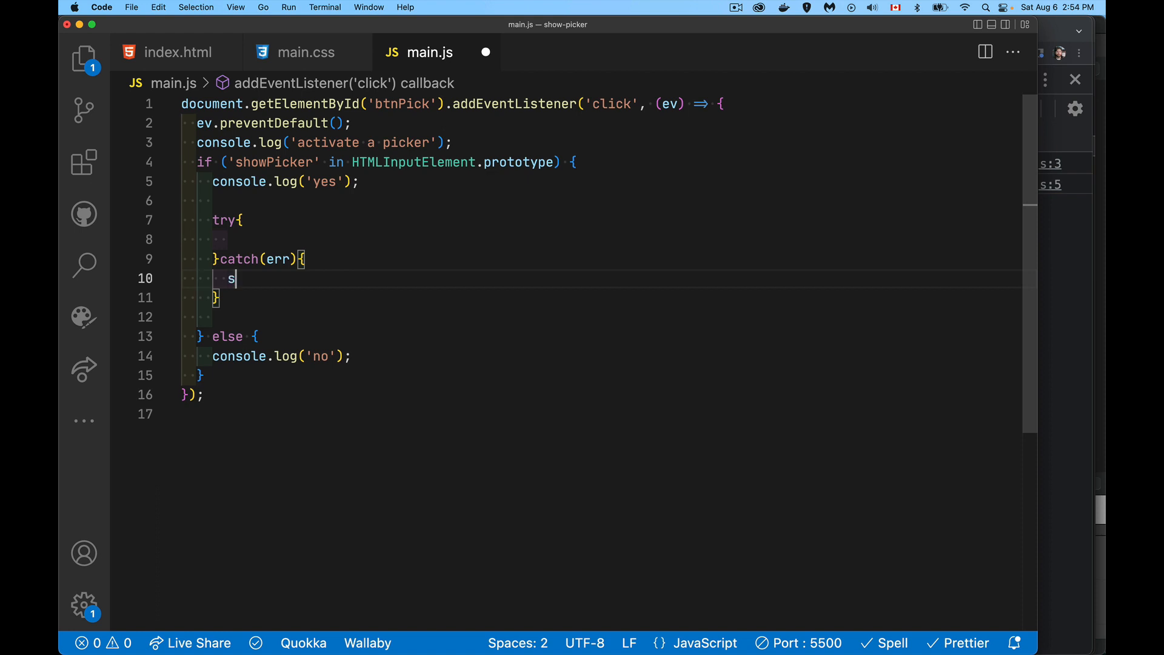
type("witch(er")
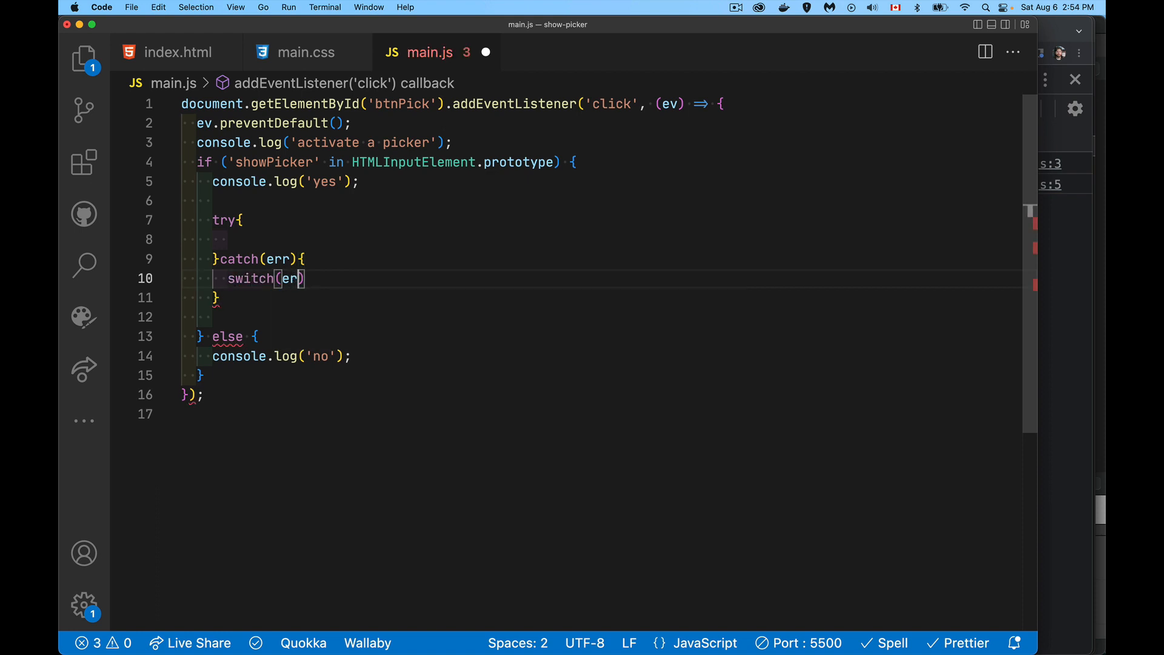
type(".type){")
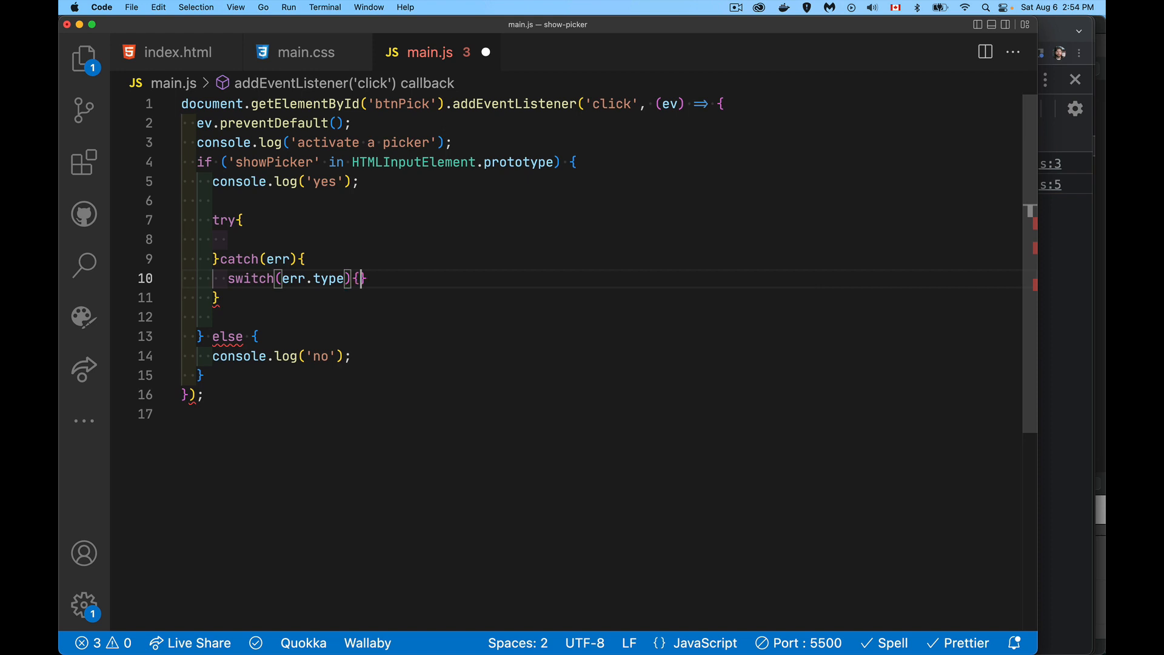
type("case 'InvalidStateError':")
type("break;")
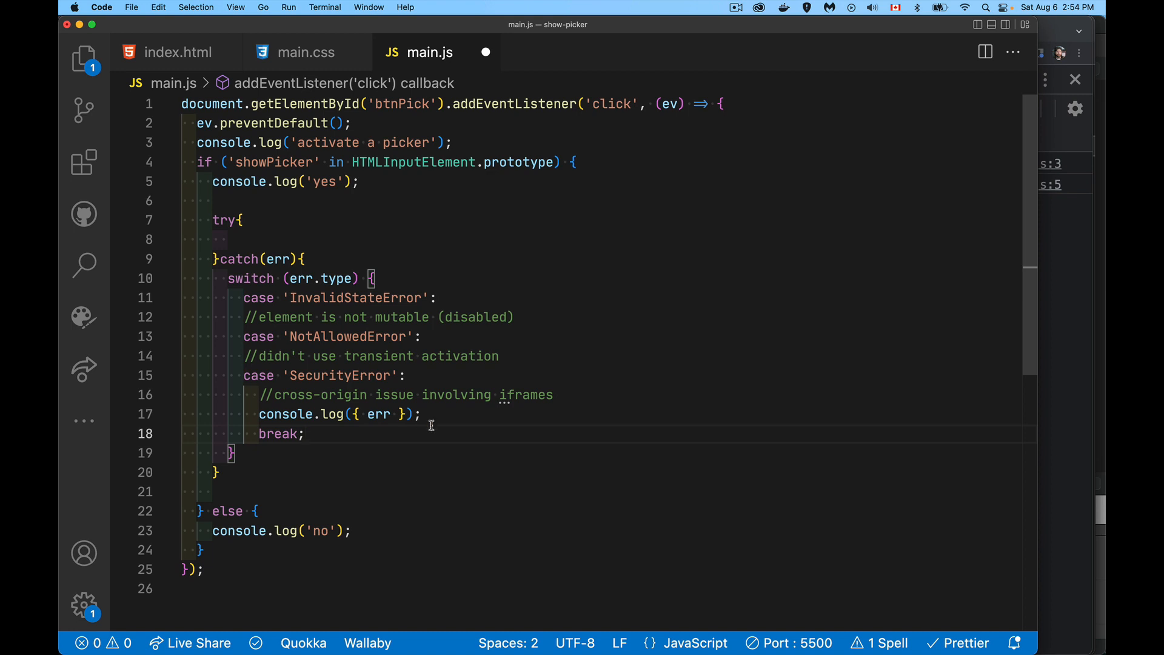
mouse_move(457, 334)
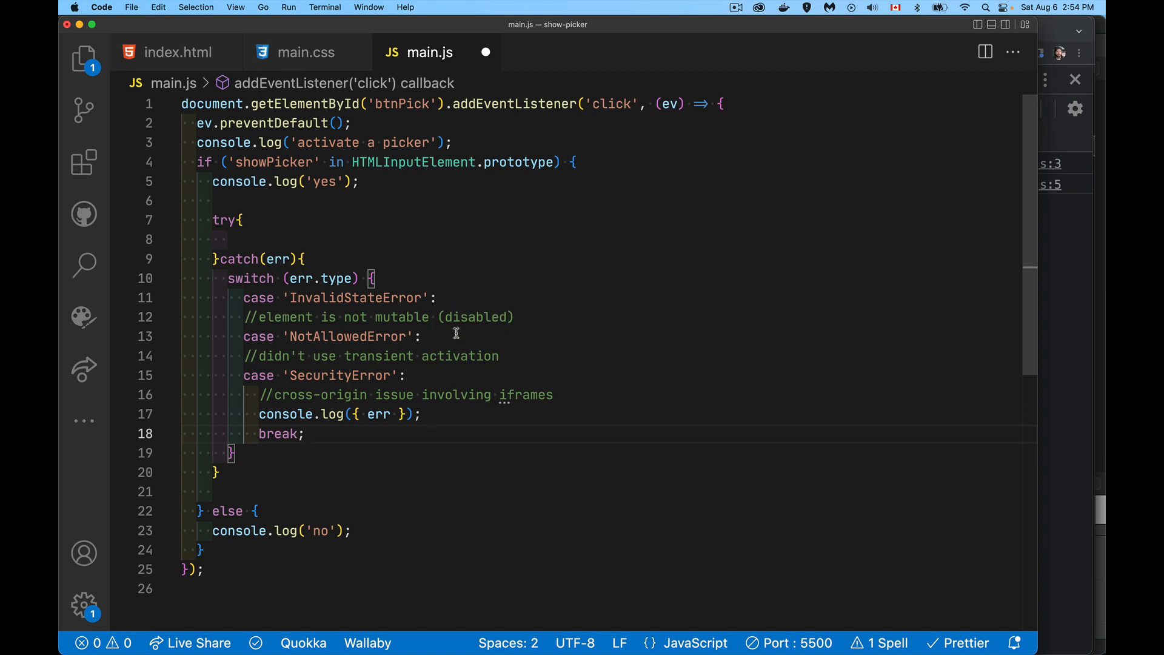
mouse_move(530, 332)
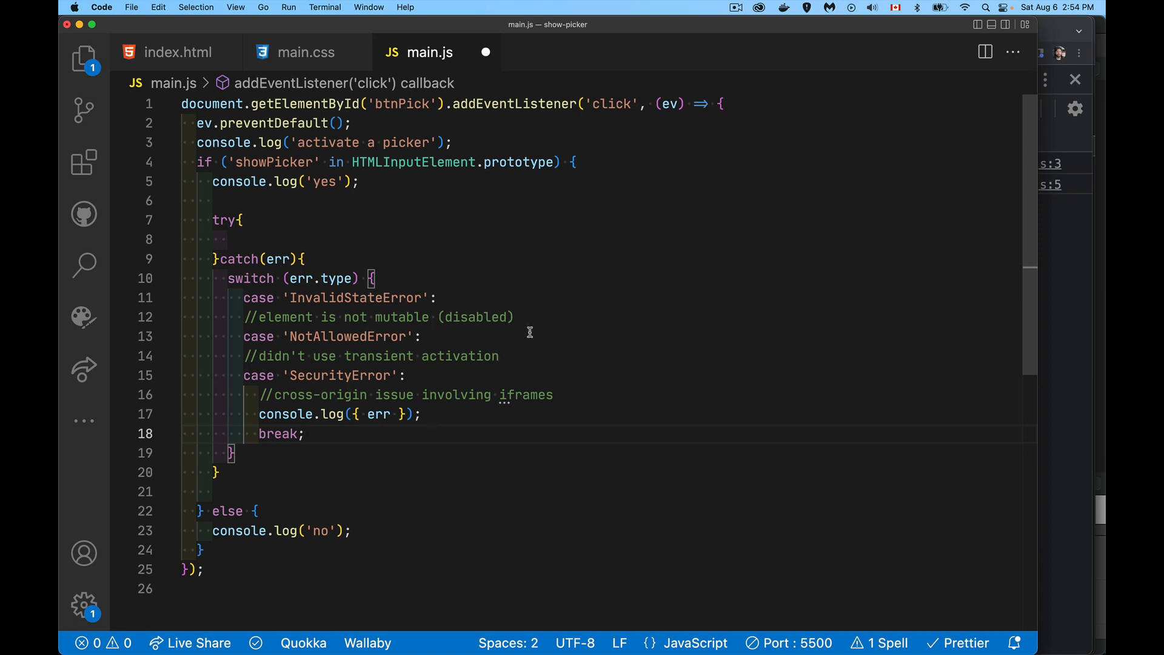
mouse_move(508, 302)
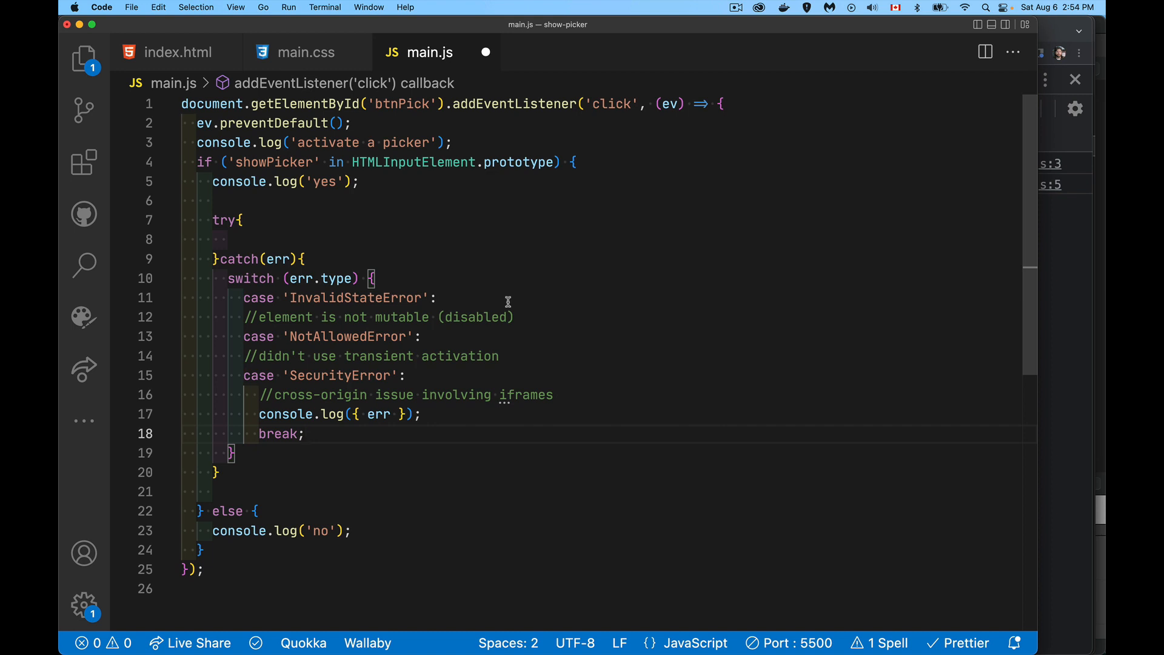
mouse_move(486, 323)
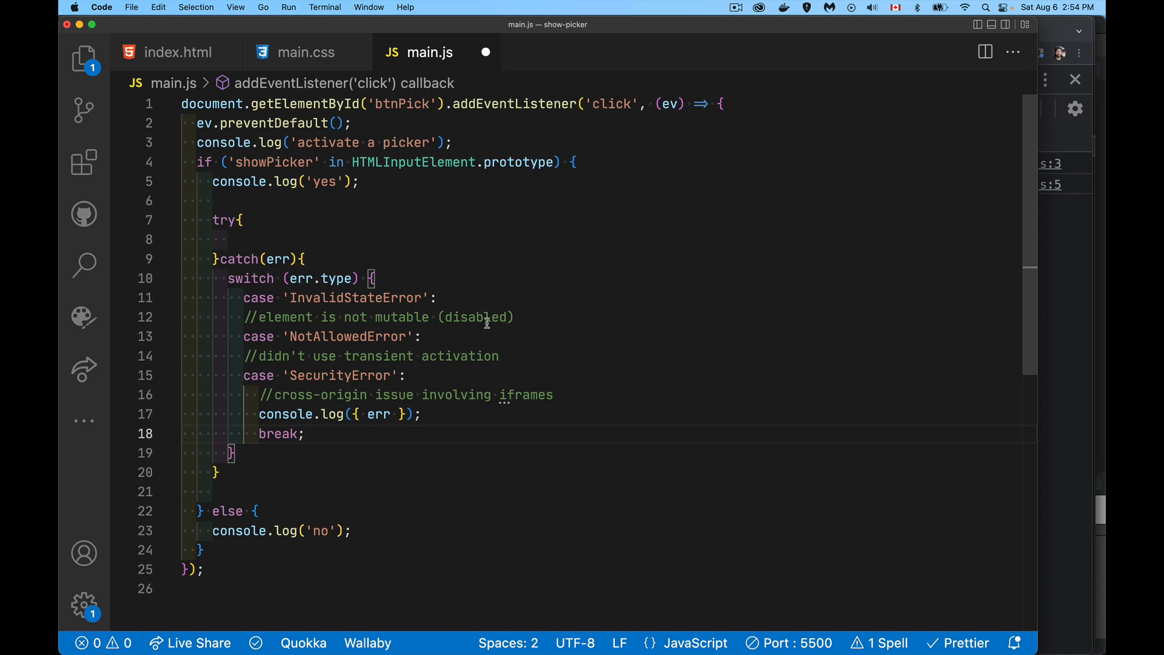
mouse_move(545, 349)
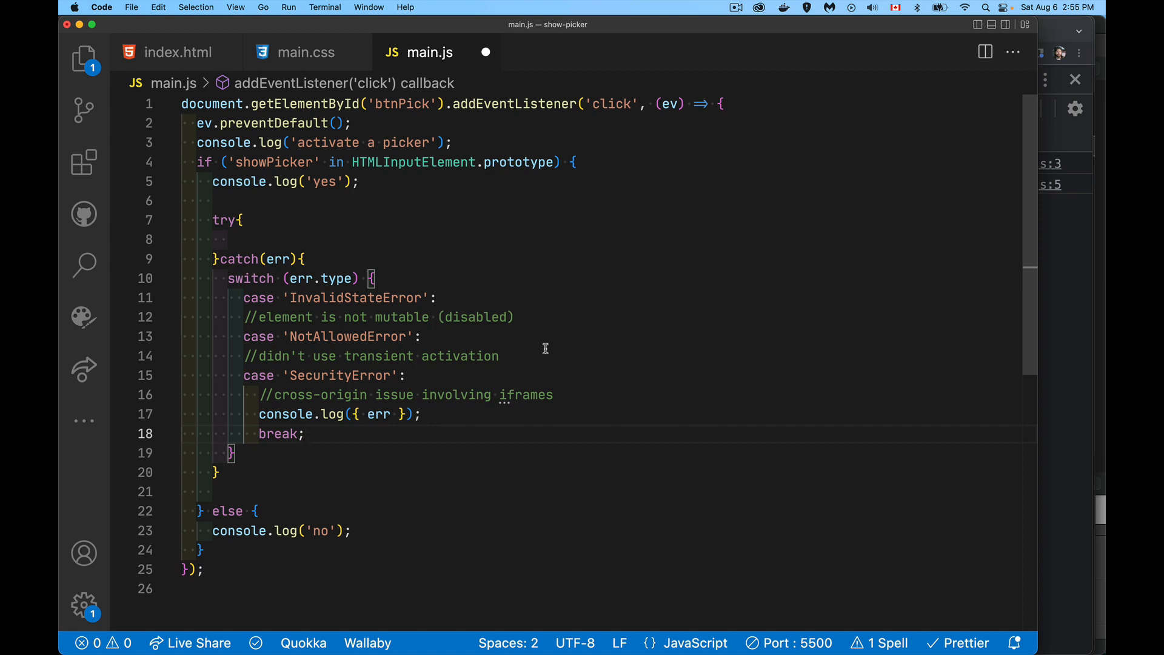
mouse_move(508, 357)
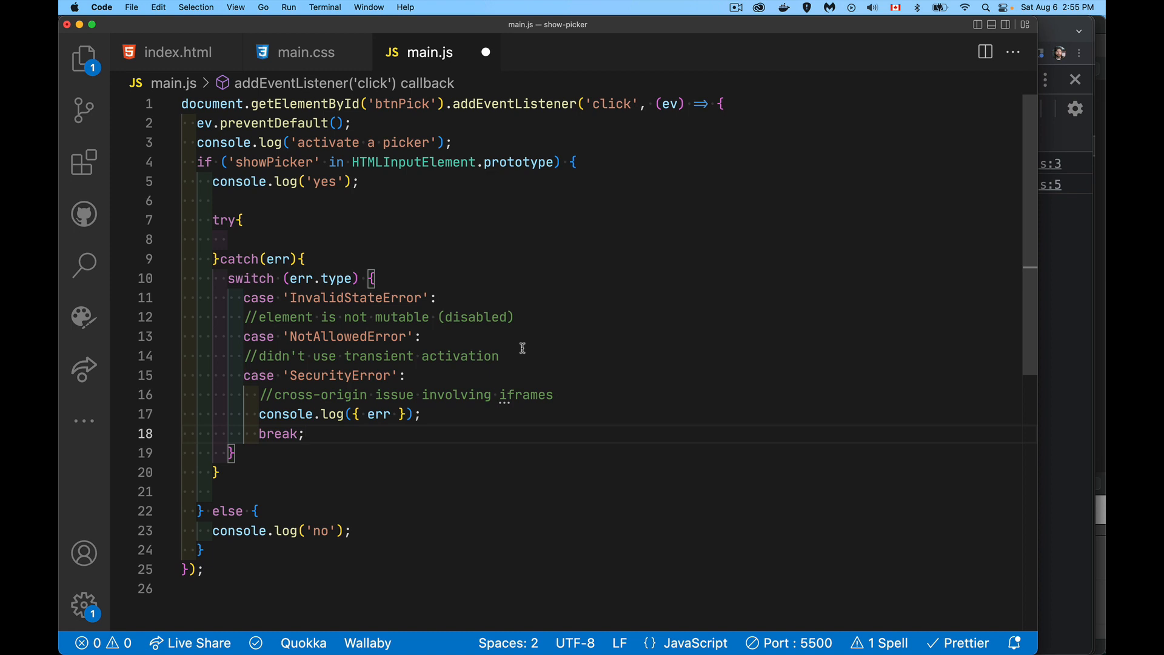
mouse_move(568, 449)
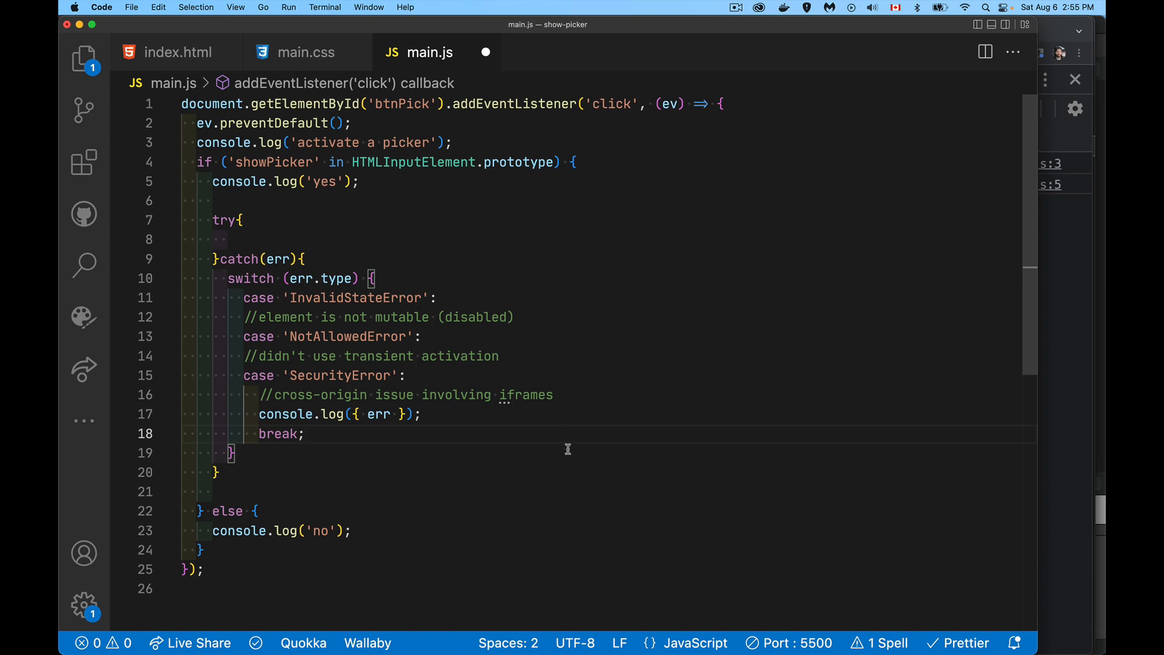
mouse_move(388, 399)
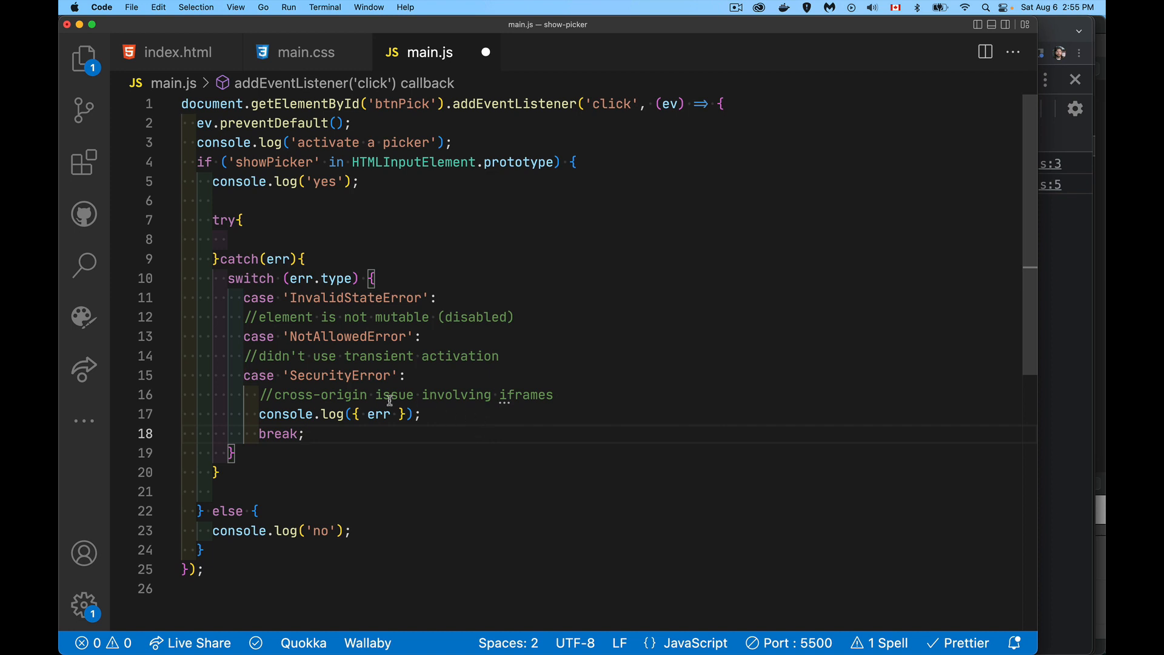
mouse_move(573, 403)
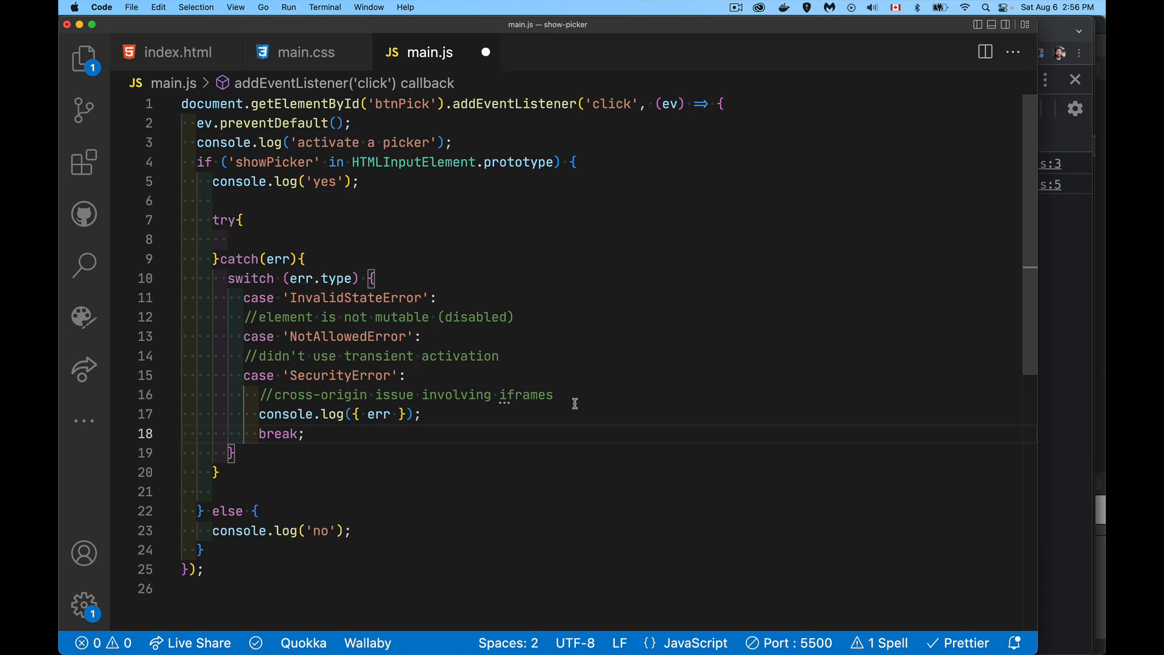
- Begin the default label after the SecurityError case's log and break
type("d")
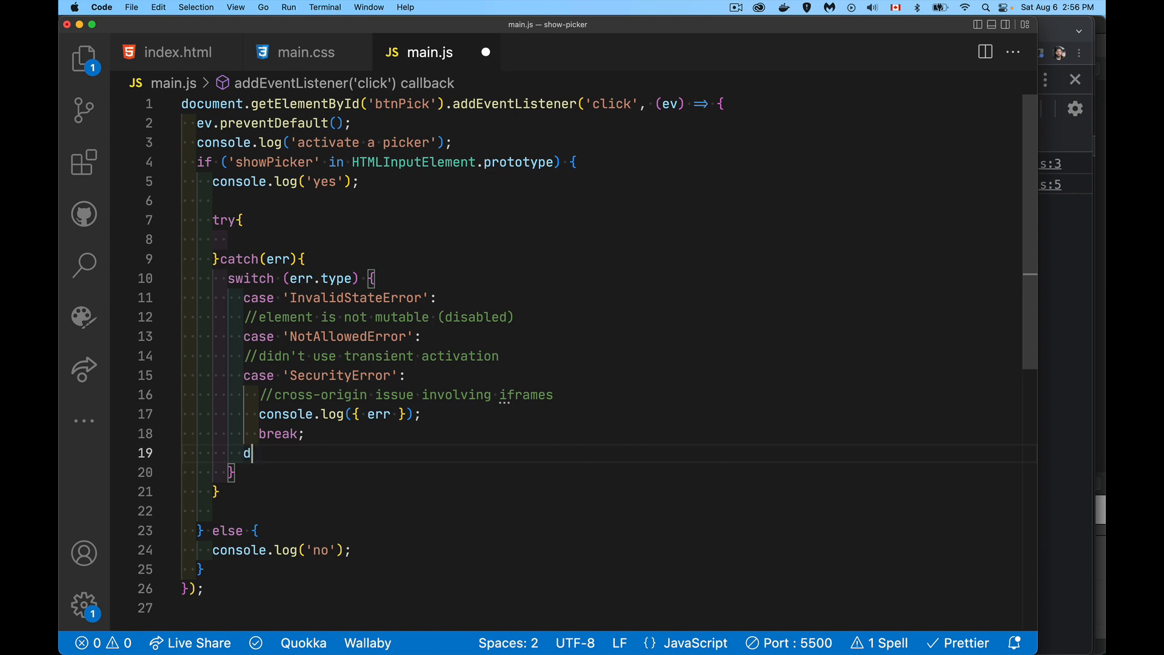
- Complete default: console.log('general error'); to end the switch
type("efault:")
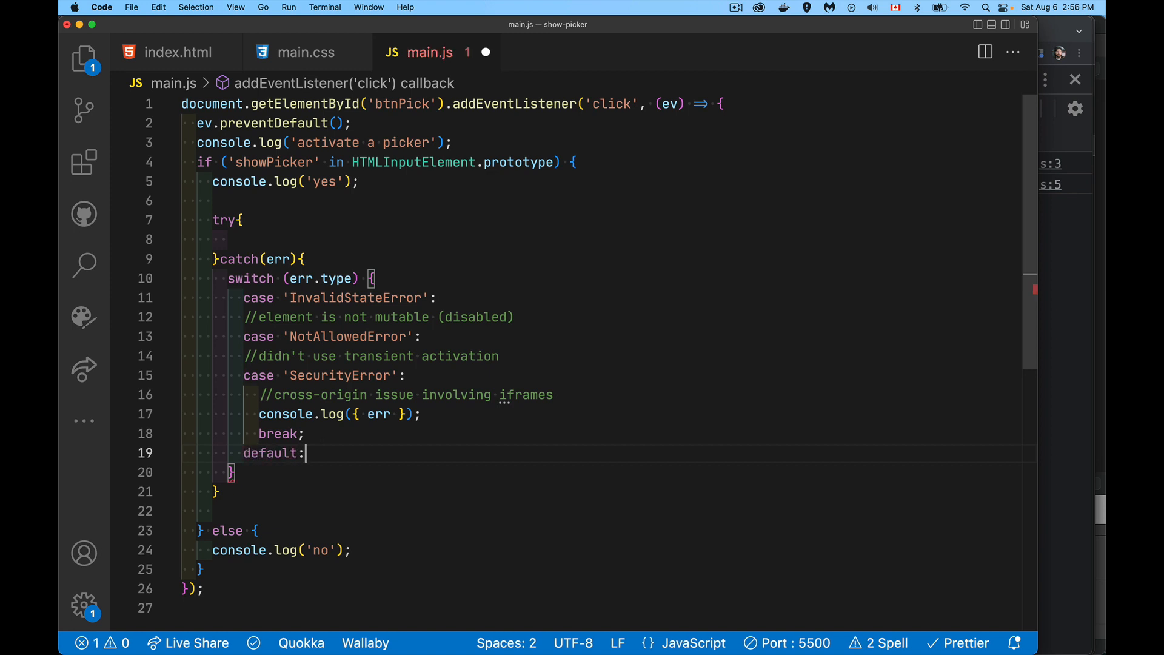
type("console")
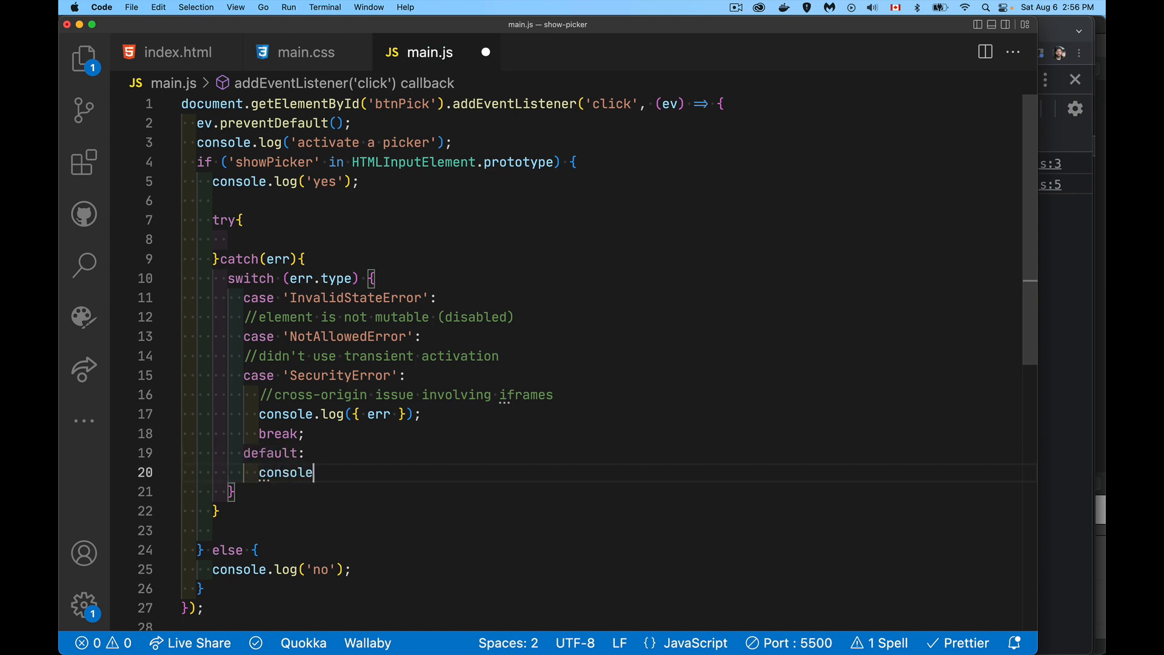
type(".log('gener'")
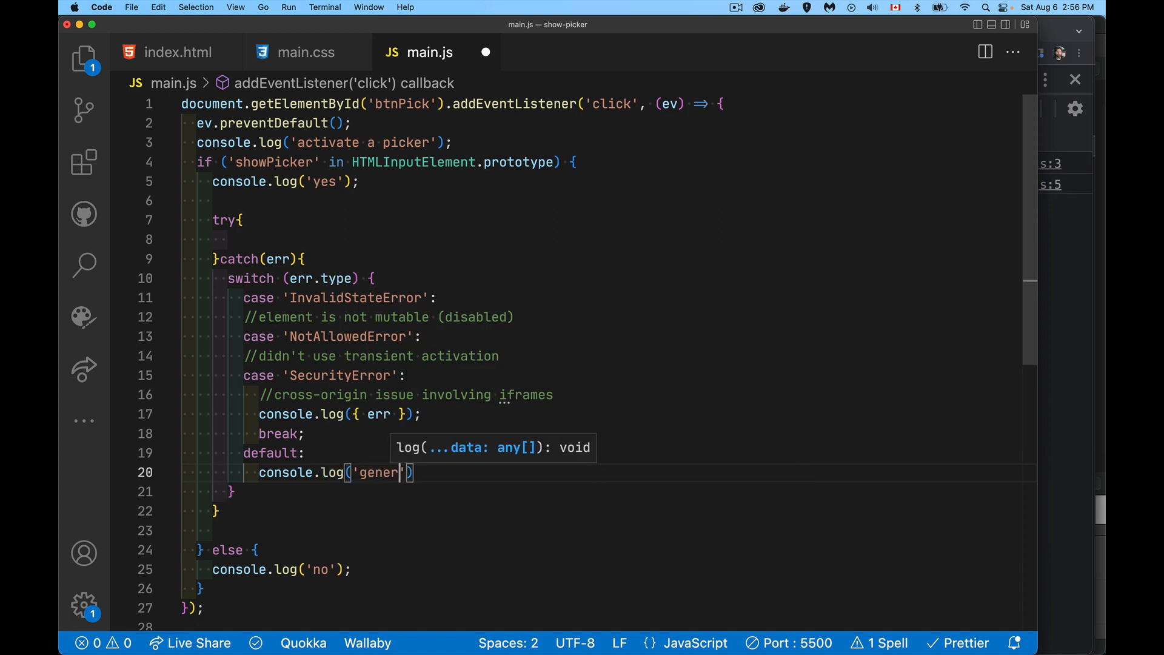
type("al error")
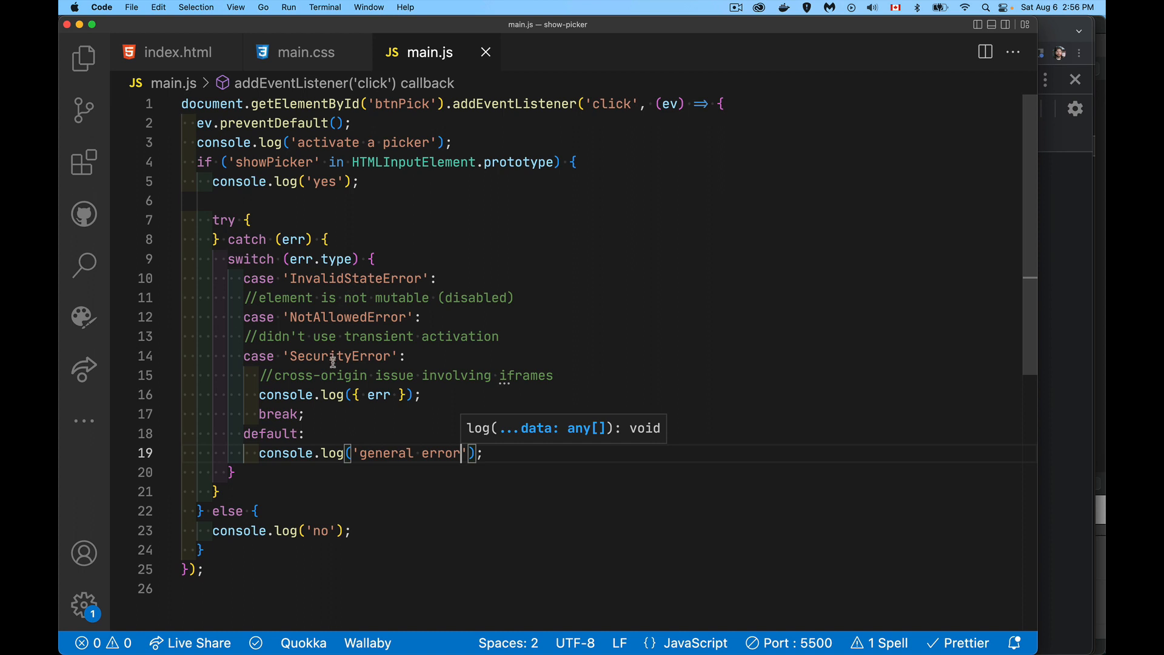
mouse_move(512, 343)
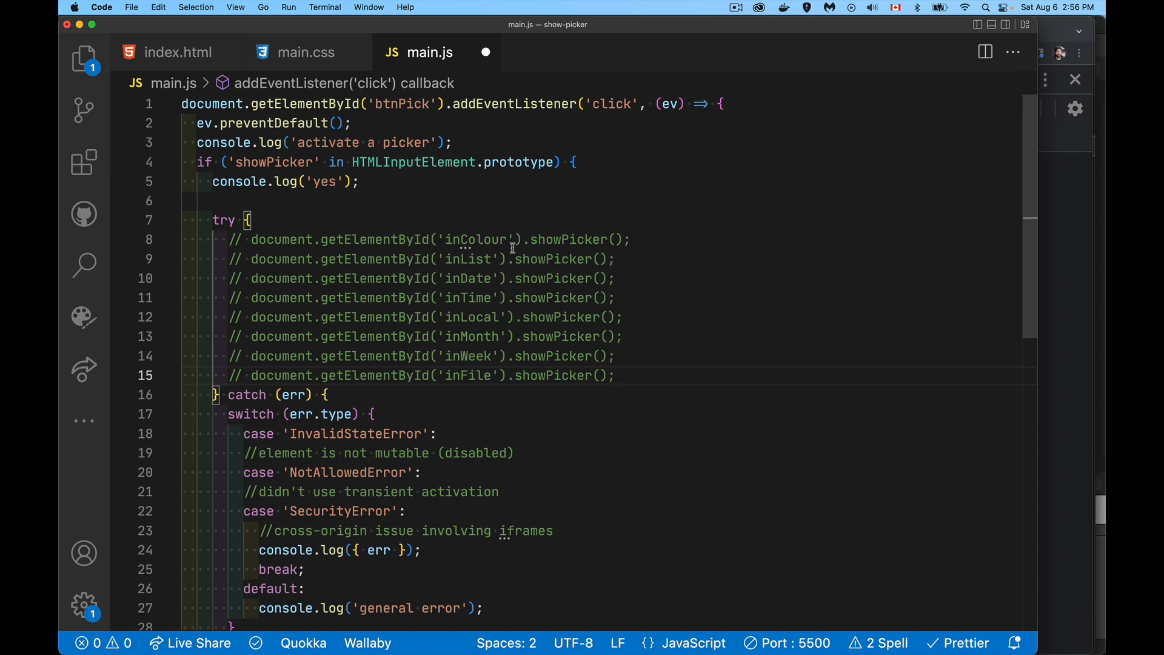
mouse_move(465, 306)
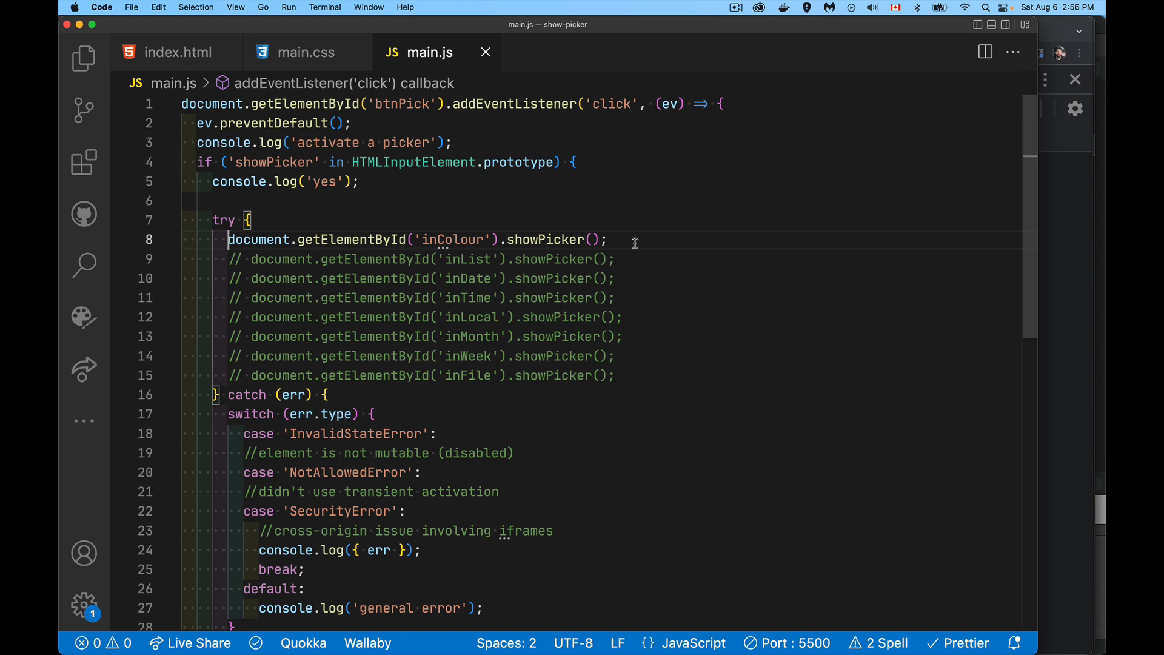
mouse_move(270, 507)
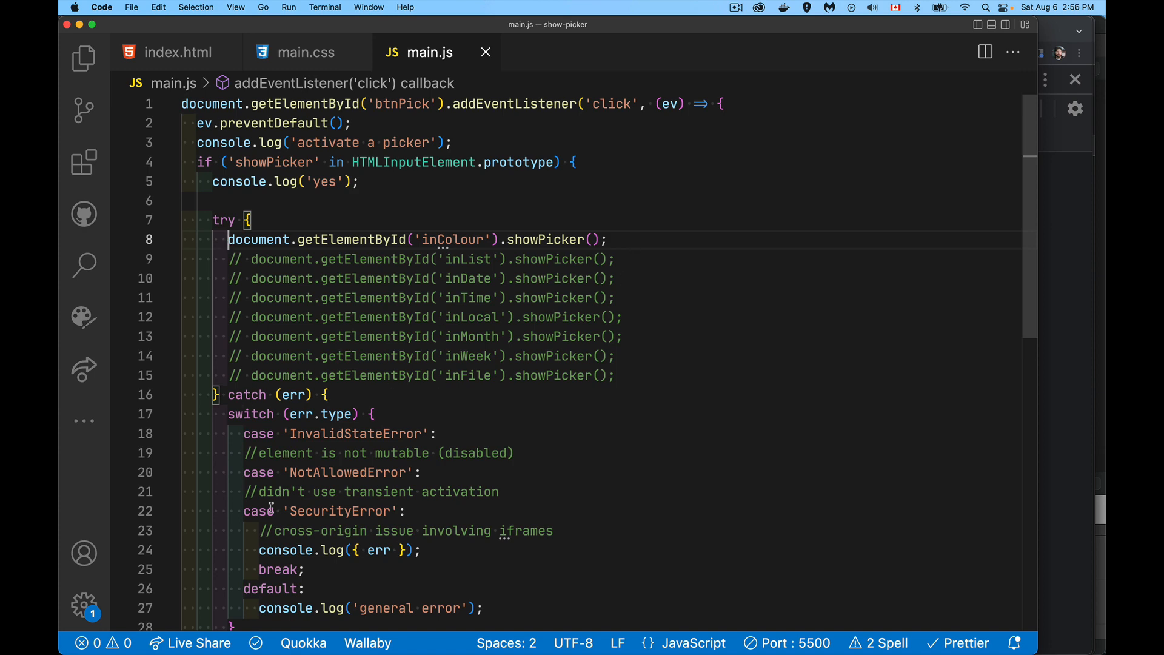
mouse_move(865, 414)
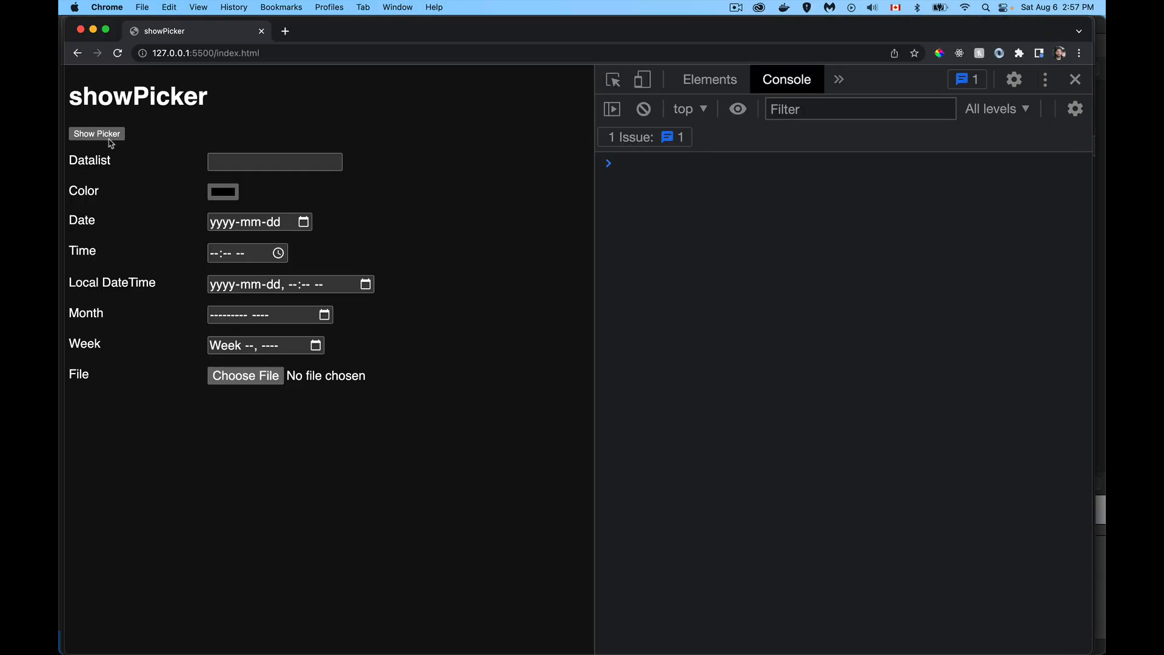
- Use Show Picker so the week calendar opens and the console logs 'activate a picker' and 'yes'
left_click(97, 133)
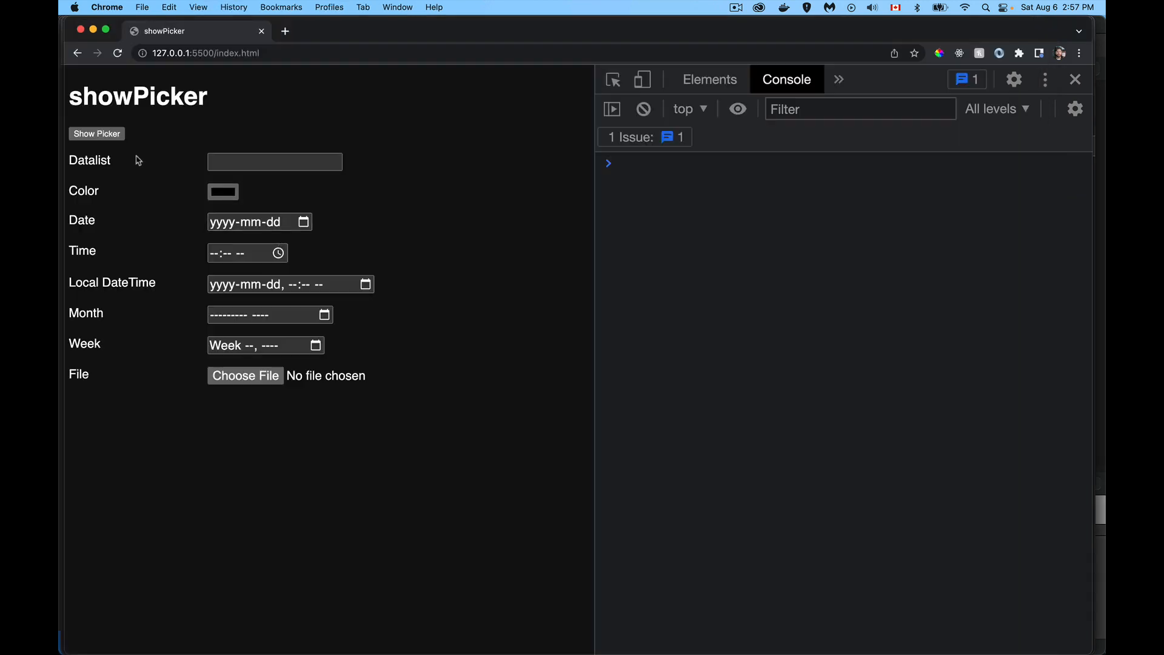
left_click(97, 133)
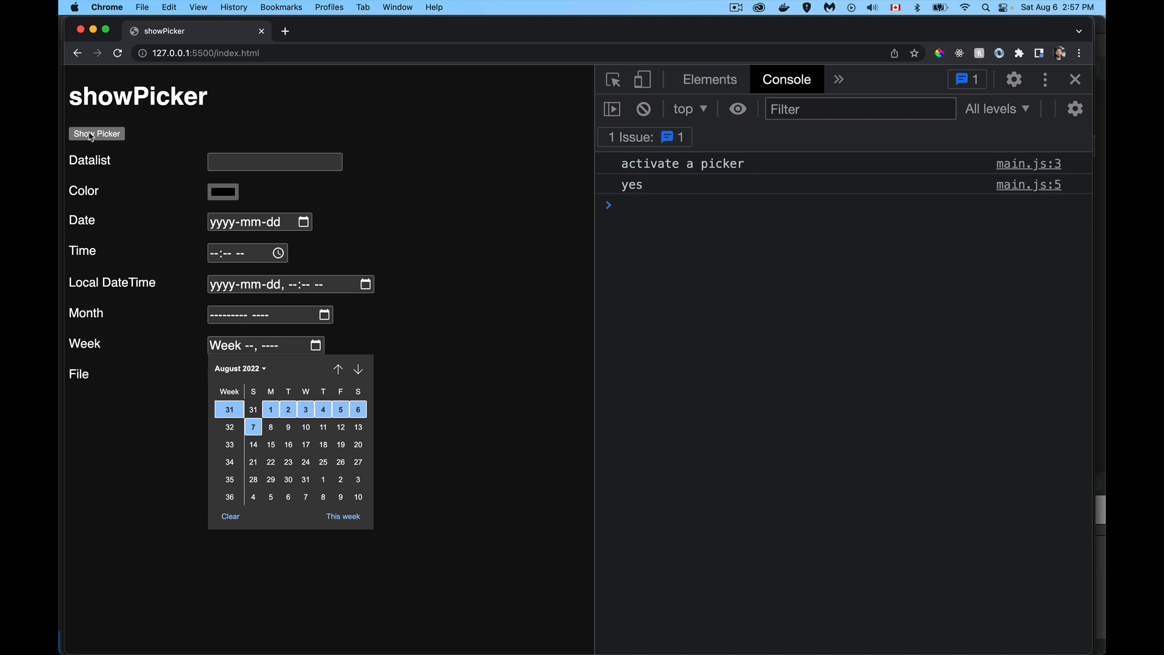